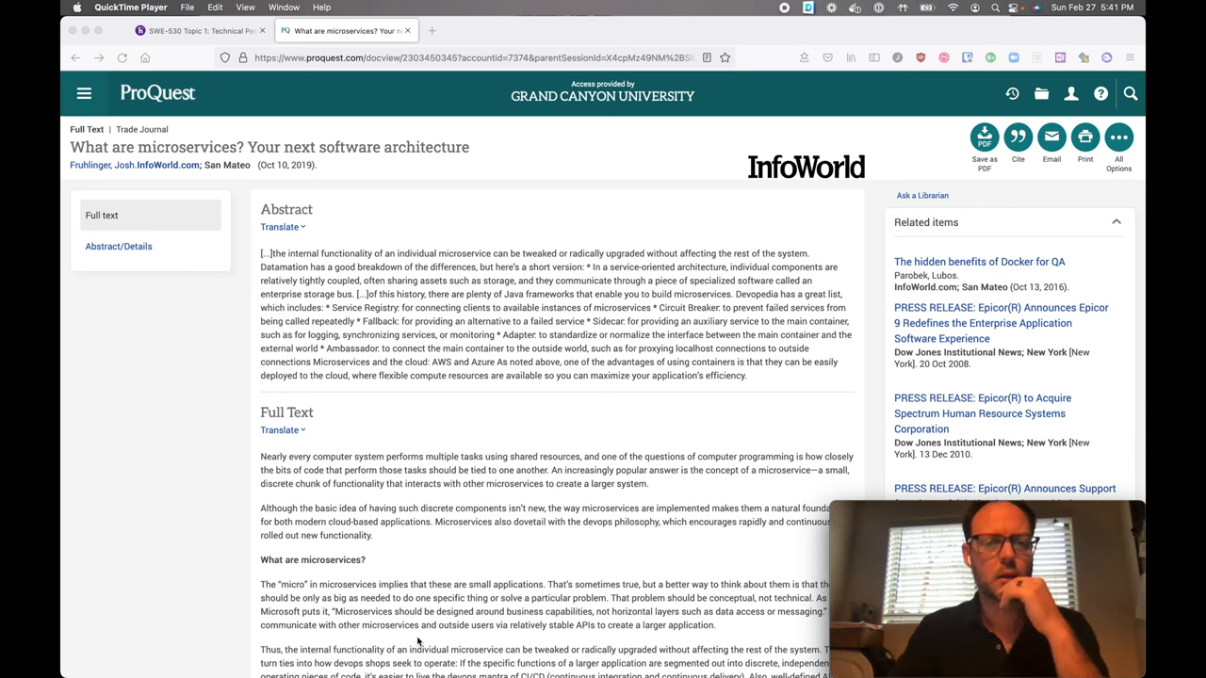
{"action": "mouse_move", "coordinate": [815, 146]}
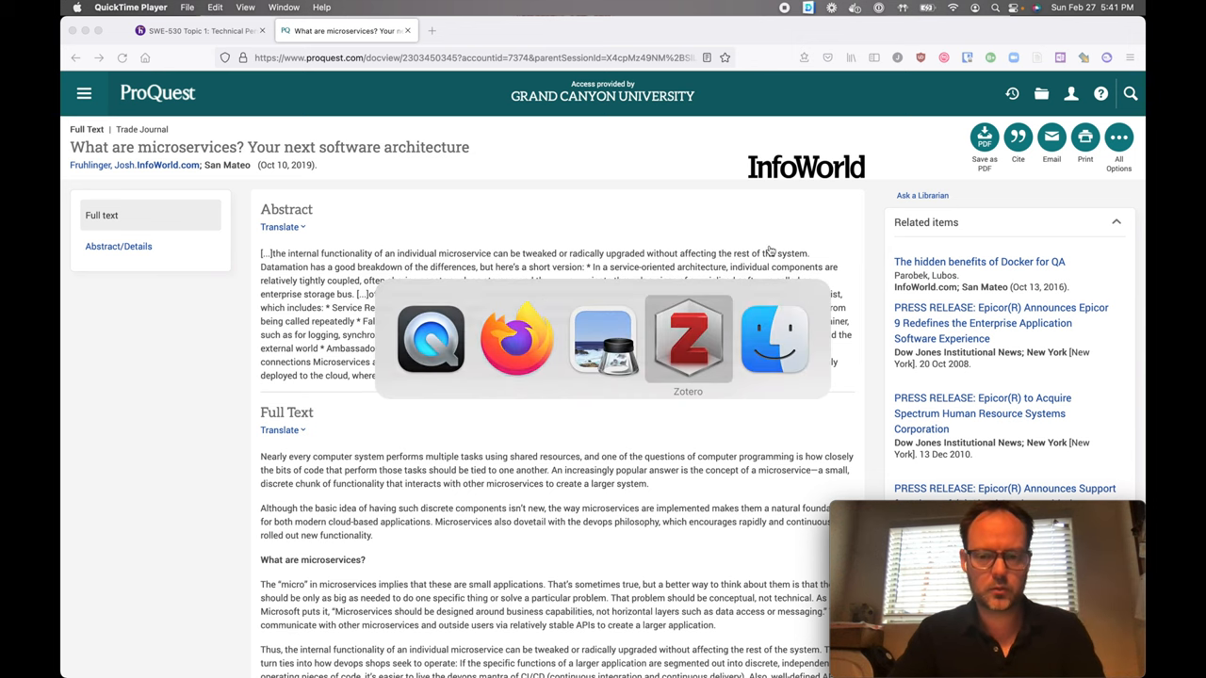
Bring Zotero to the front from the application switcher
{"action": "left_click", "coordinate": [688, 339]}
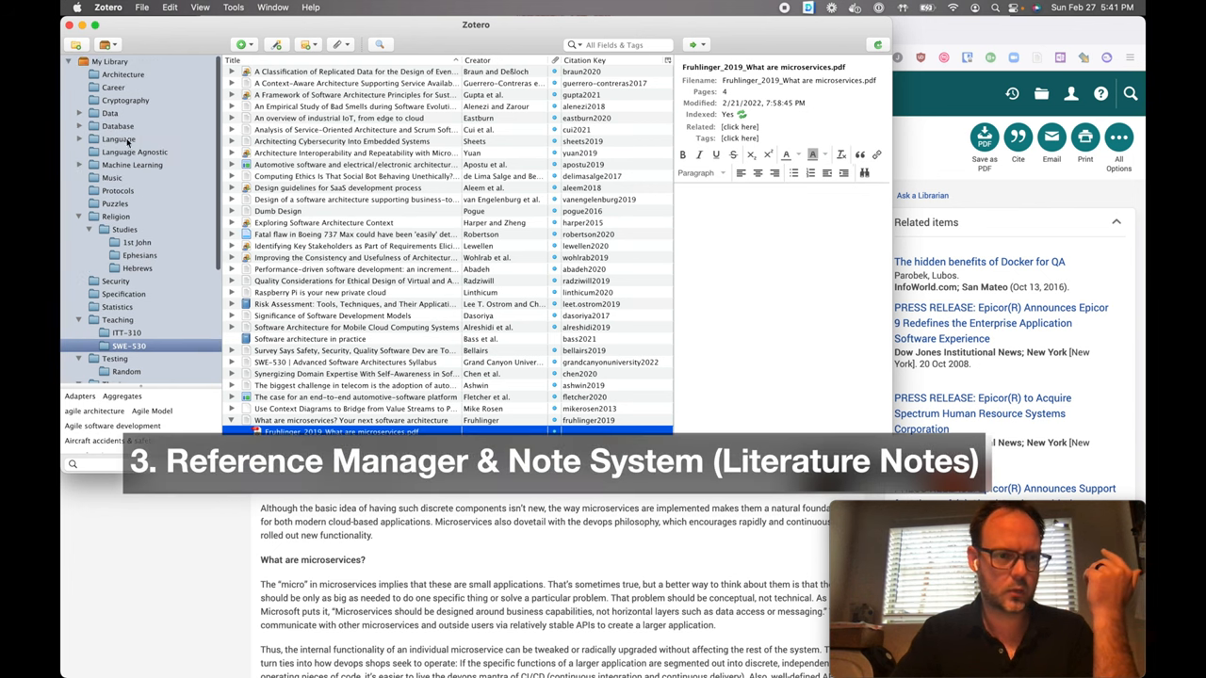
{"action": "scroll", "scroll_direction": "down", "scroll_amount": 3}
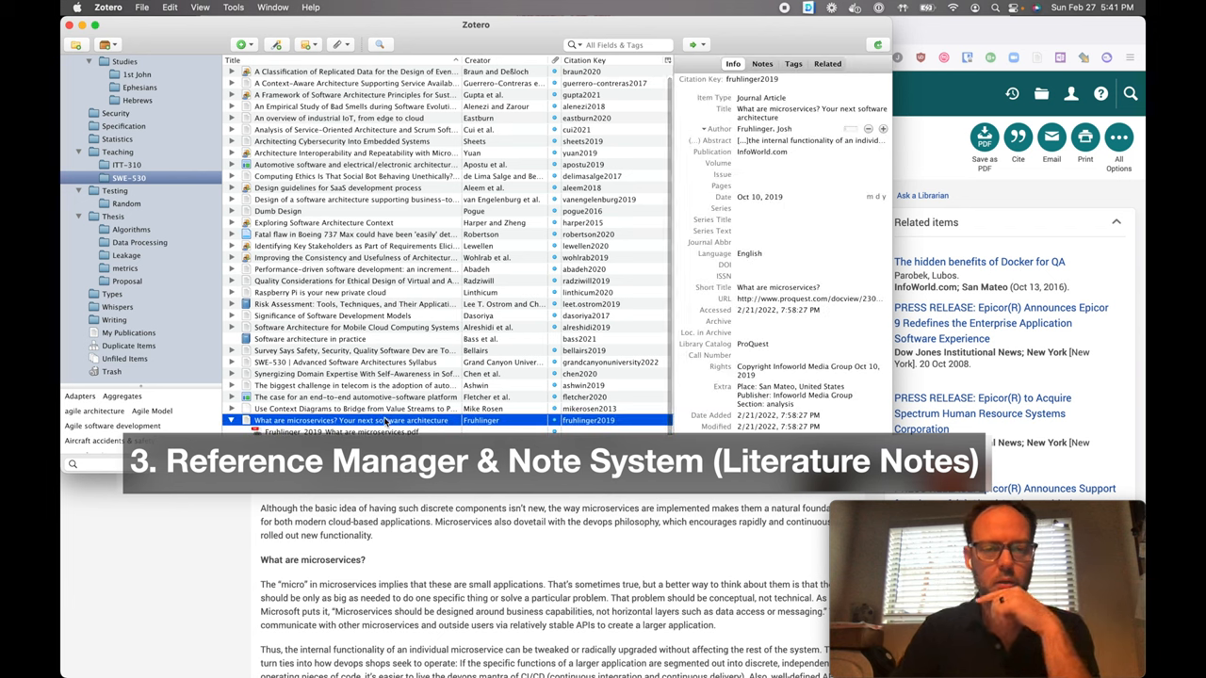
{"action": "mouse_move", "coordinate": [276, 44]}
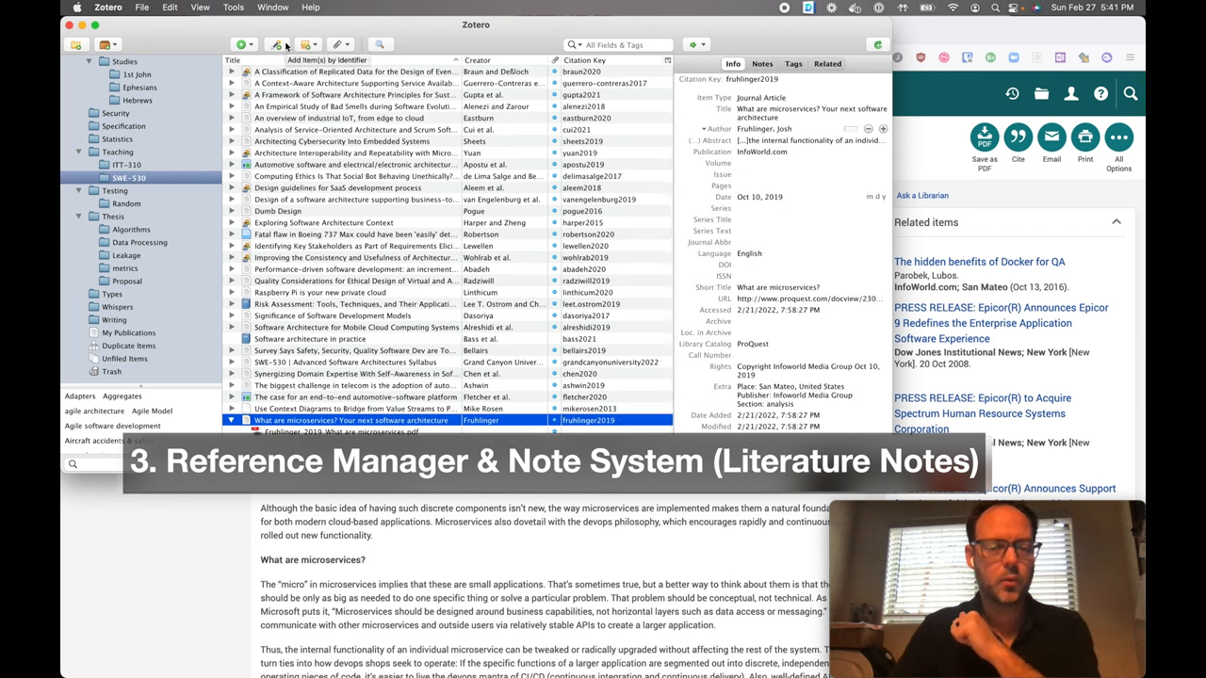
{"action": "left_click", "coordinate": [277, 44]}
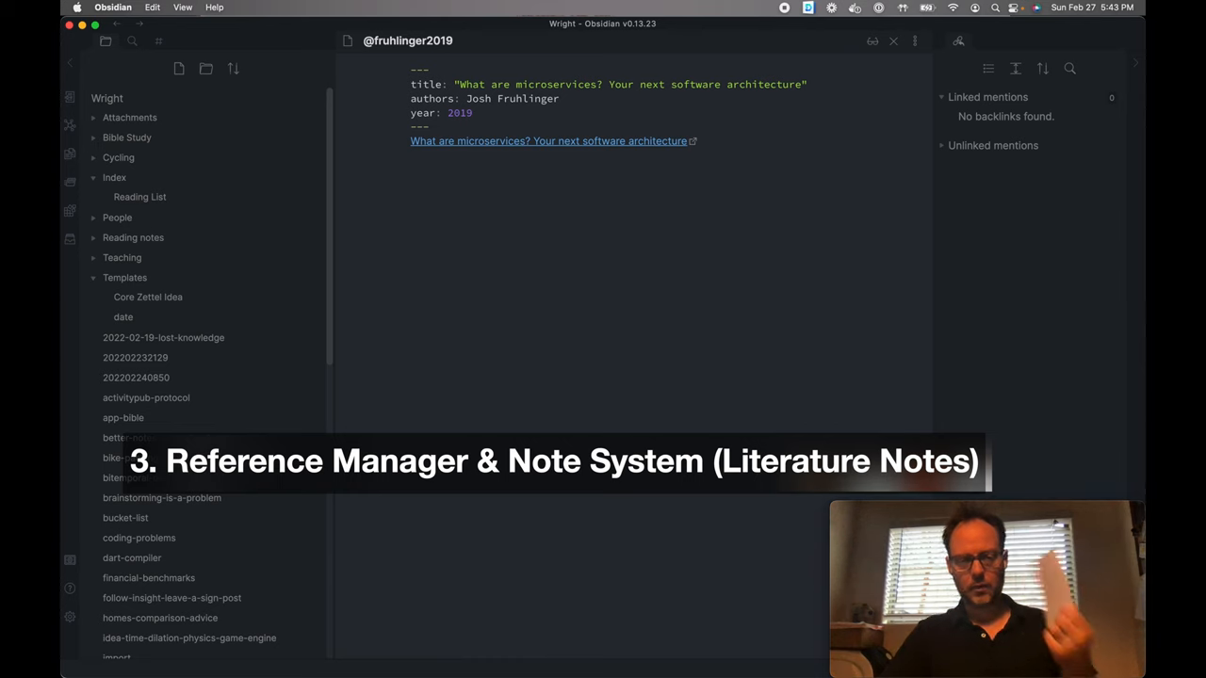
Add a Definition callout (micro in concepts, not deployed size), plus change-over-time and SOA lines
{"action": "left_click", "coordinate": [410, 169]}
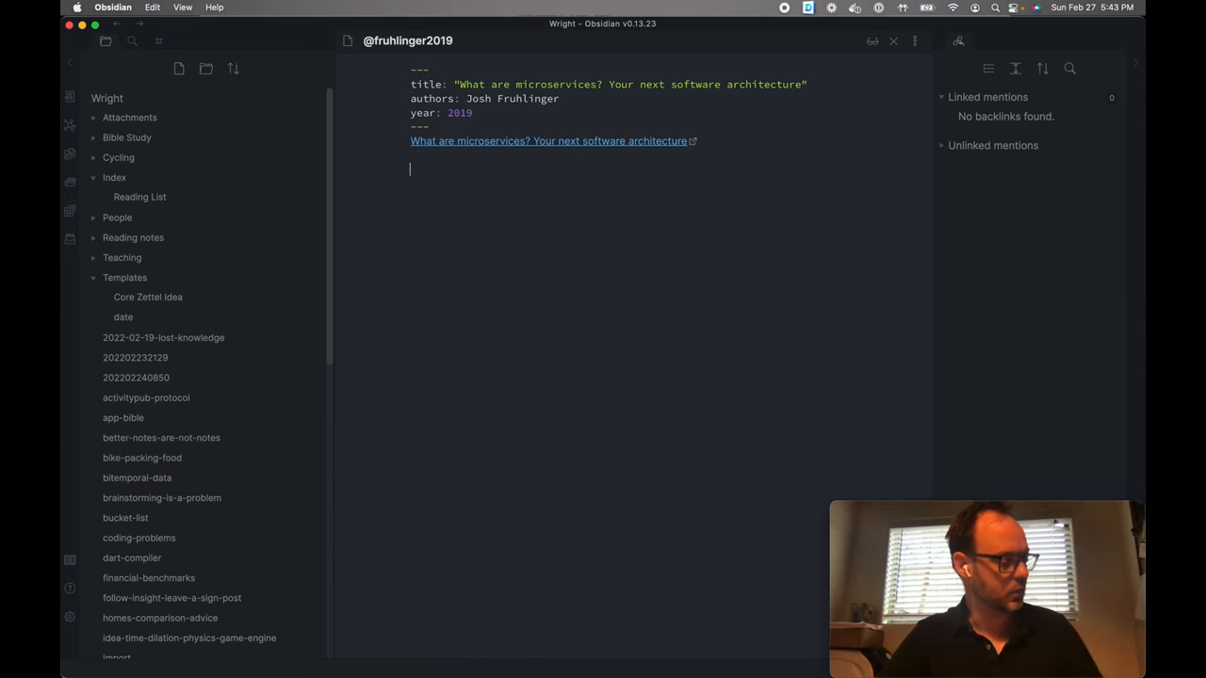
{"action": "type", "text": "```ad-definting```"}
{"action": "type", "text": "```ad-info"}
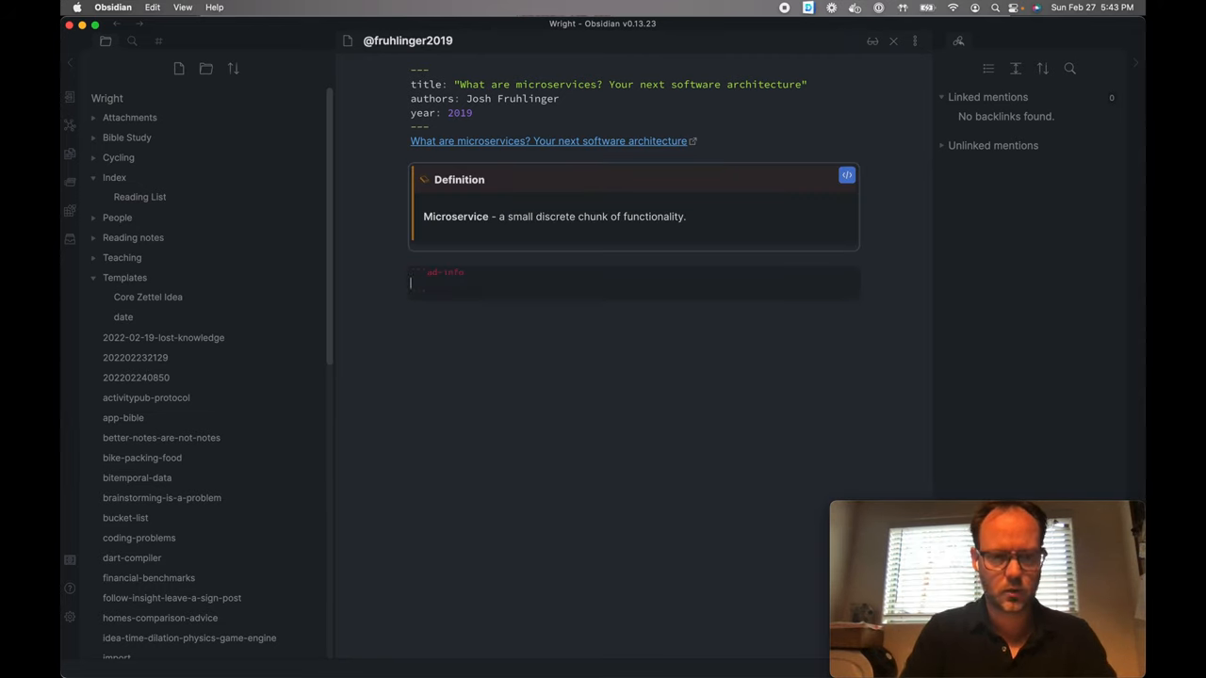
{"action": "type", "text": "Microservice is *micro* in terms of"}
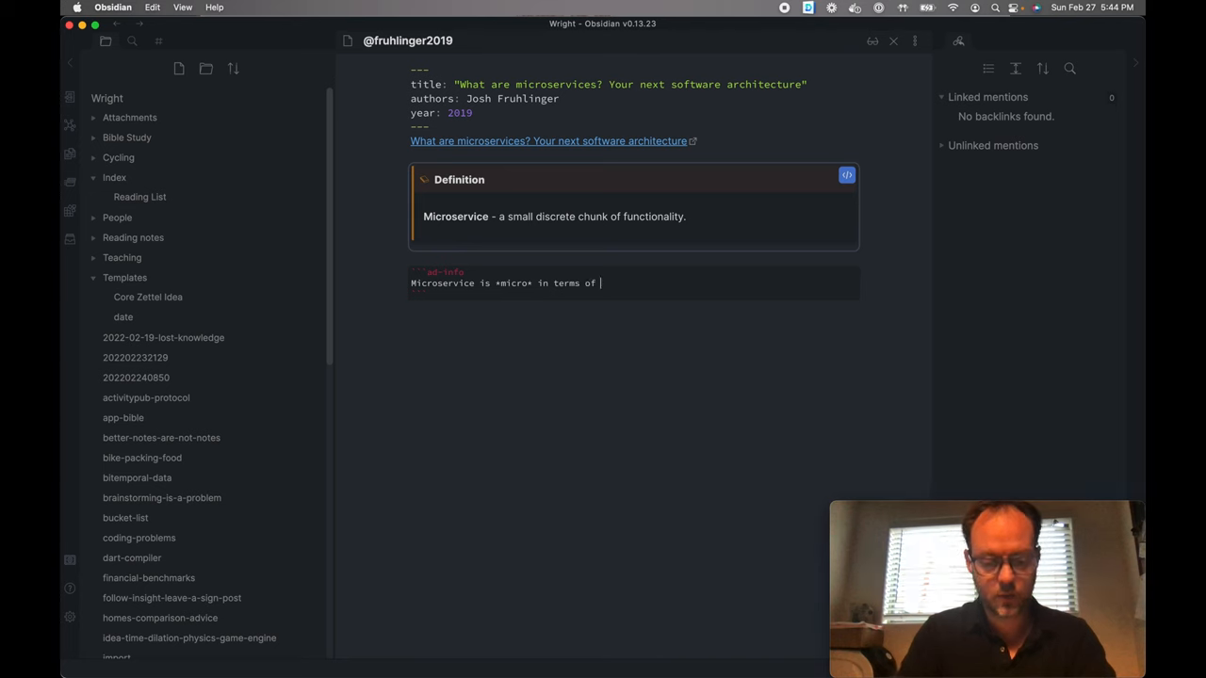
{"action": "type", "text": "concepts, not physical or deployed size."}
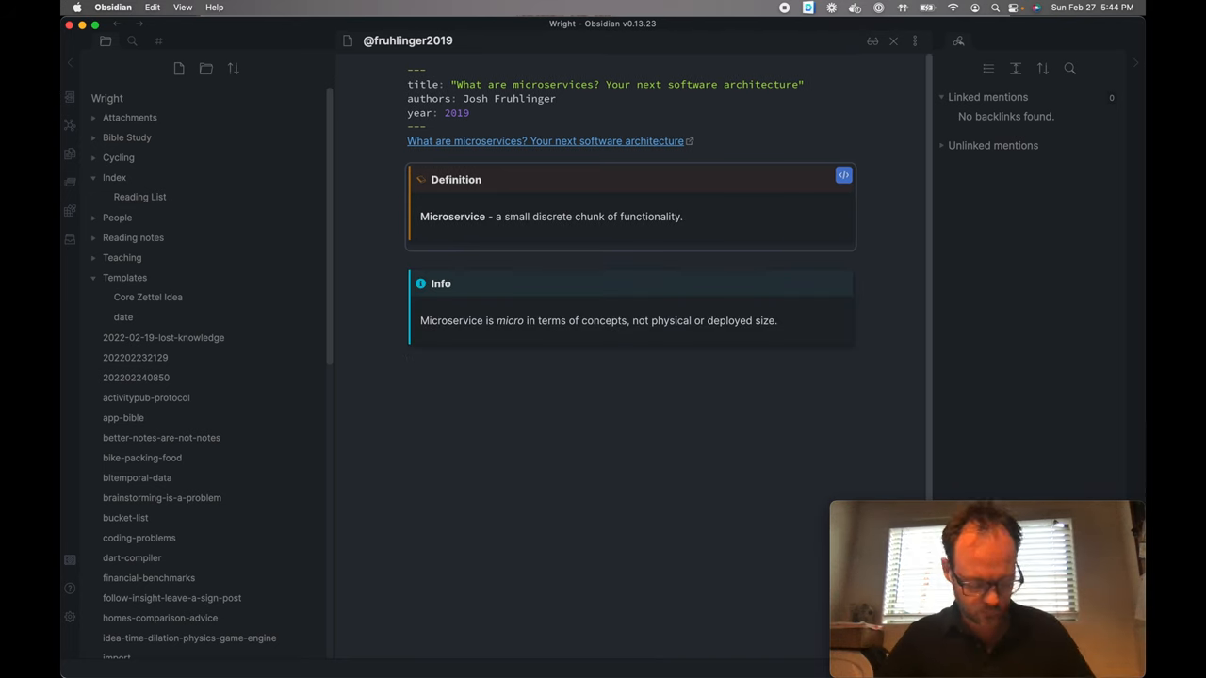
{"action": "type", "text": "Microservices allow changes over time without affecting the rest of the system."}
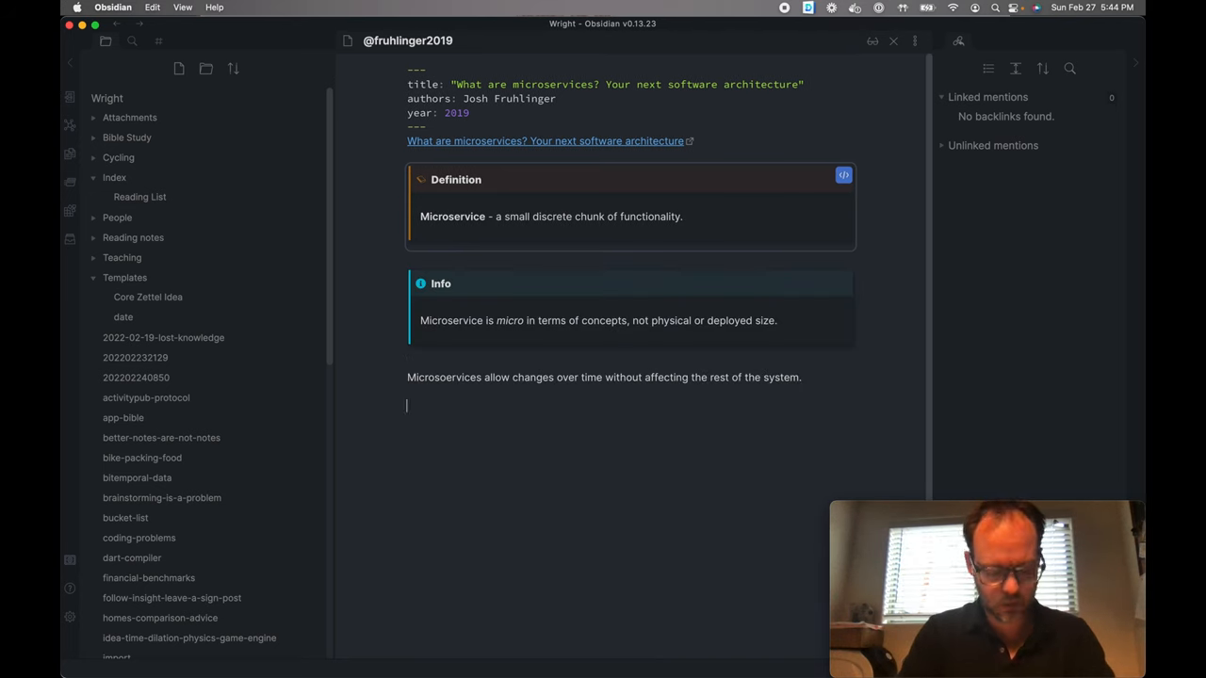
{"action": "type", "text": "SOA (Service Oreiented Architecture) ⇒ highly coupled."}
{"action": "type", "text": "circuit breaker"}
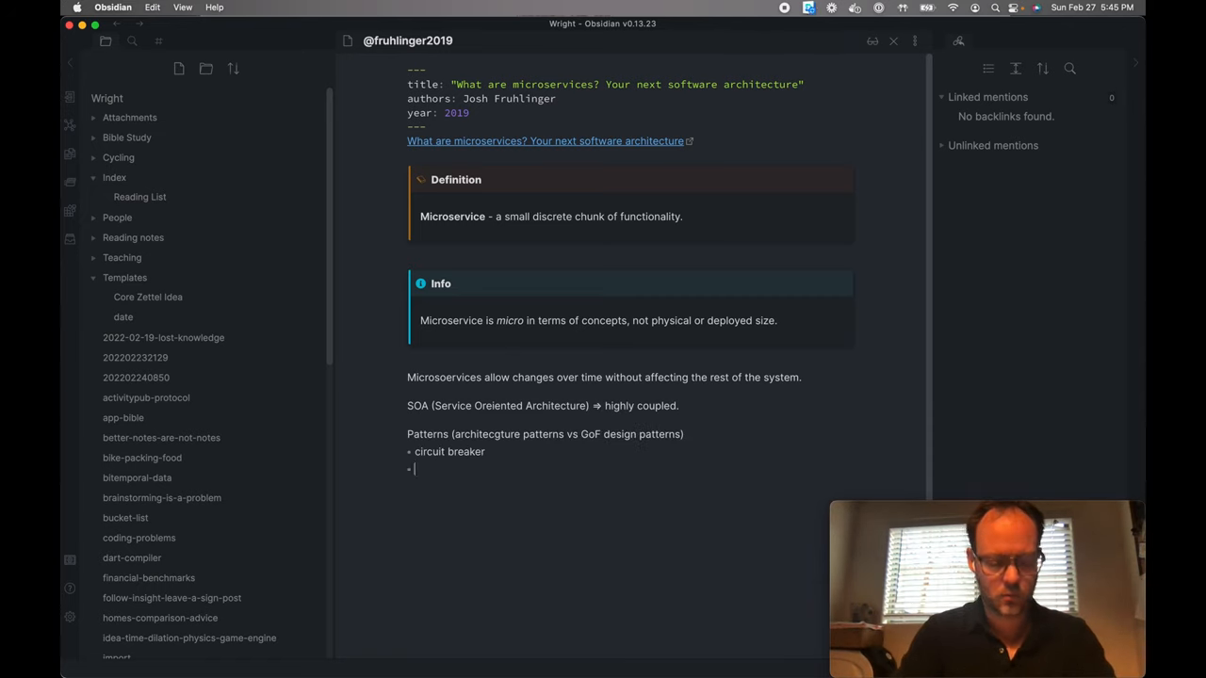
Add fallback and modular-architecture and business-concepts lines, then ask 'How is this different than SOA then?'
{"action": "type", "text": "fallback"}
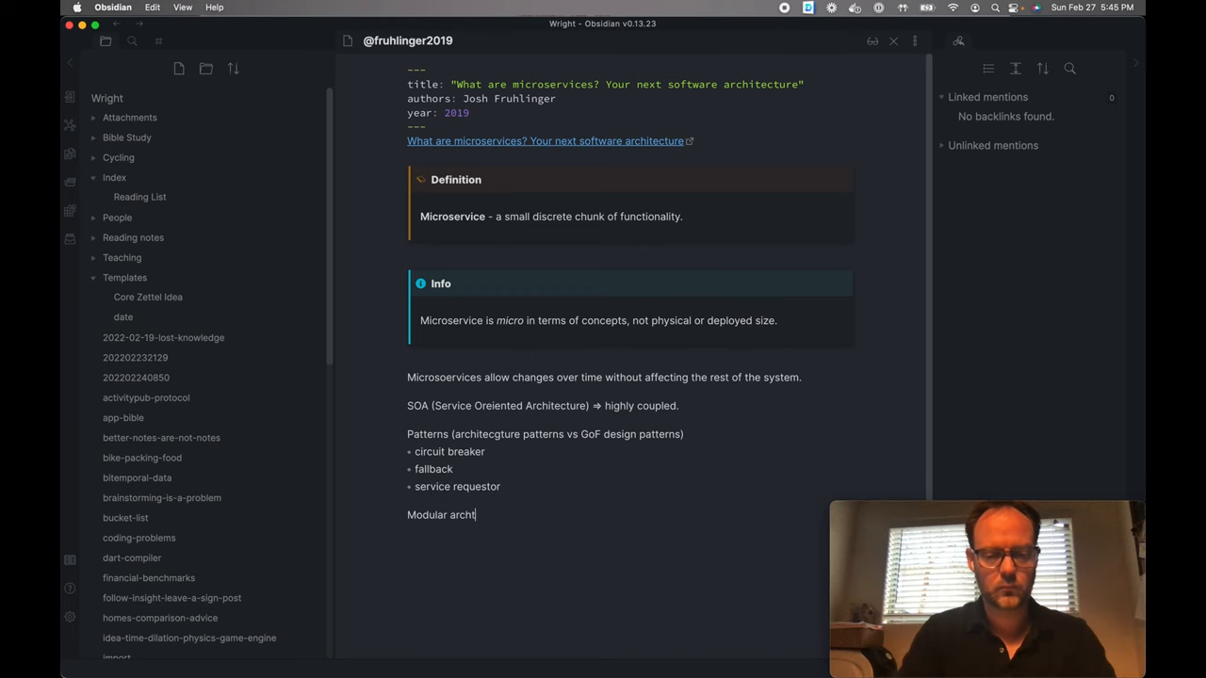
{"action": "type", "text": "ecture. (not new, but coupling patterns are different from the SOA days."}
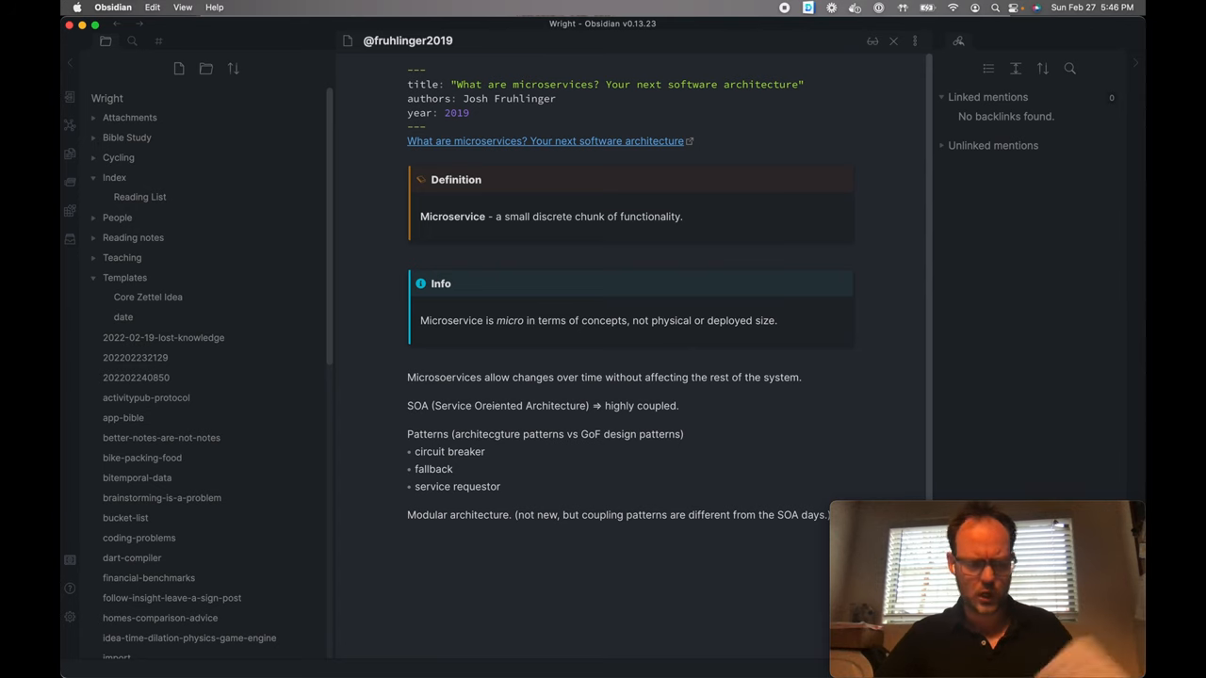
{"action": "left_click", "coordinate": [406, 543]}
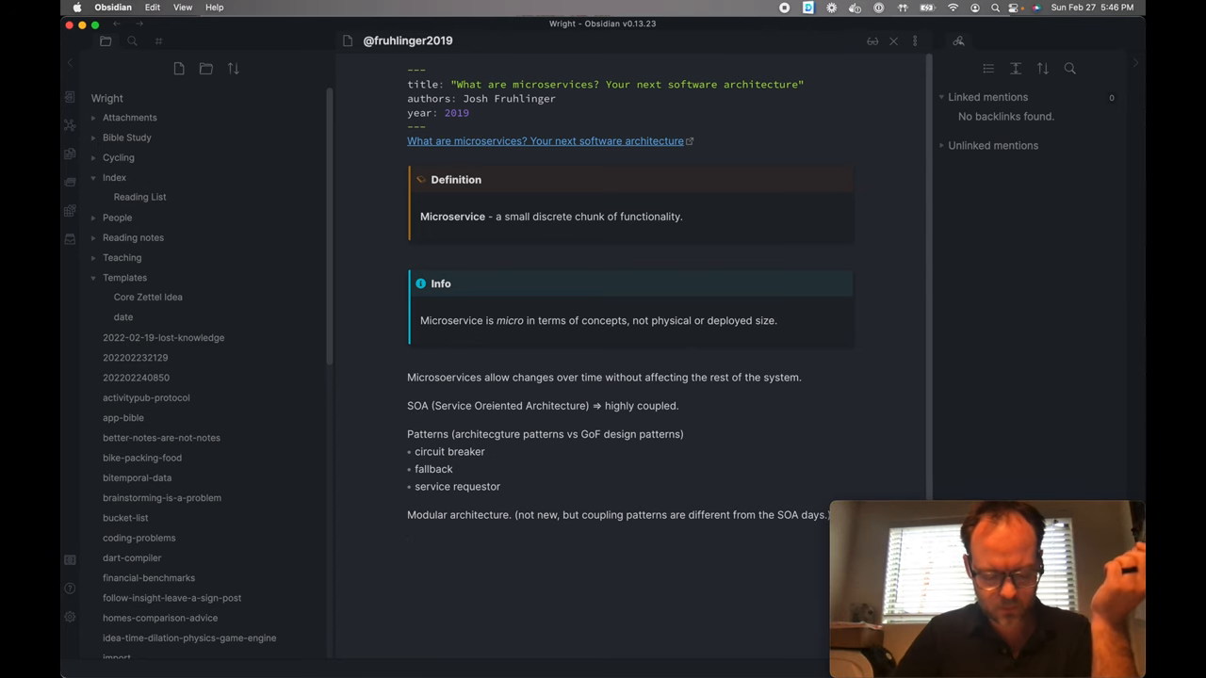
{"action": "type", "text": "services centered around"}
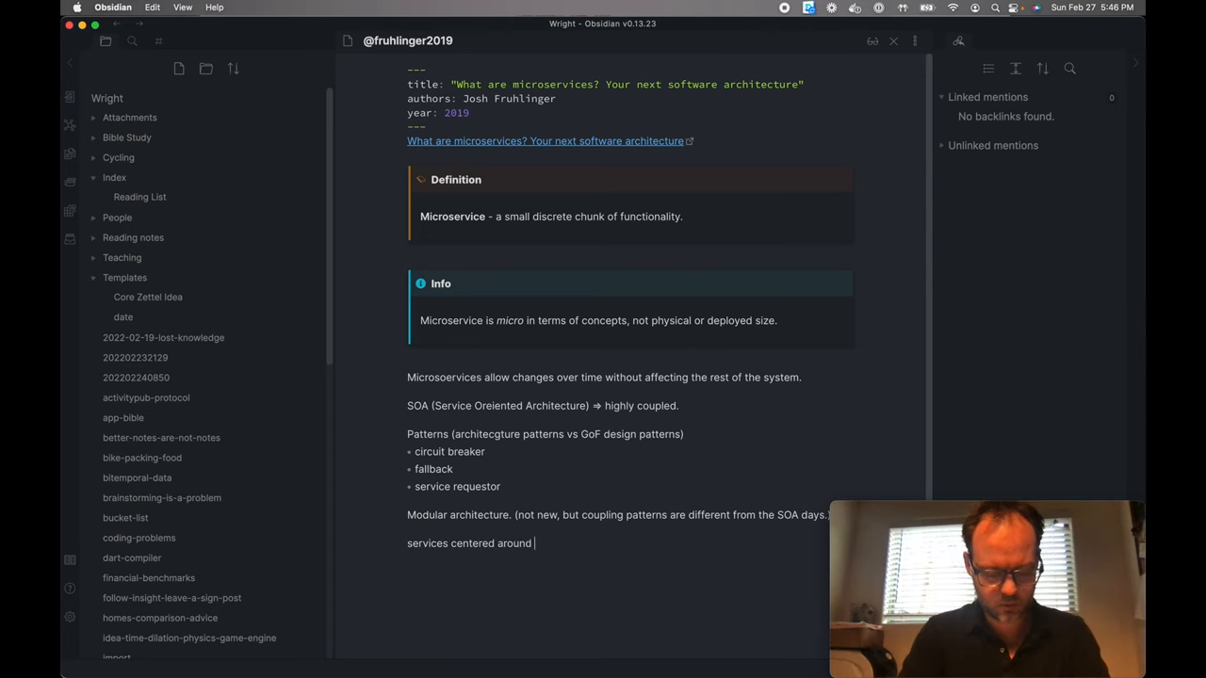
{"action": "type", "text": "business **concepts** not architecture layers."}
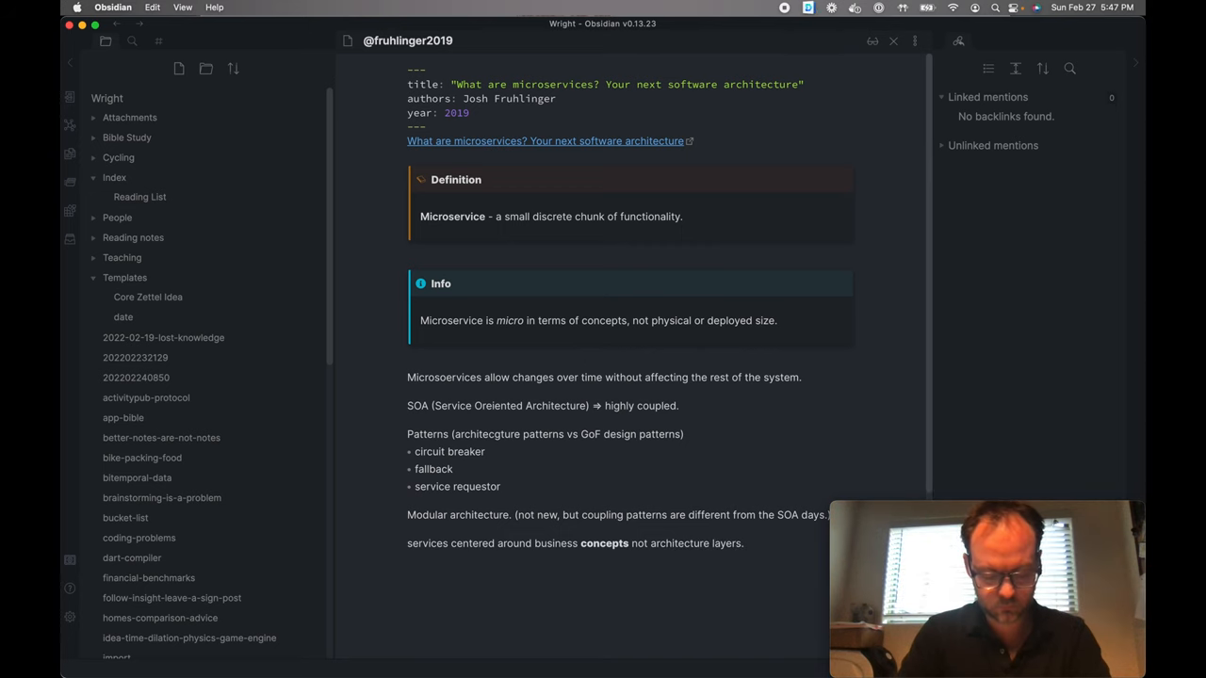
{"action": "type", "text": "How is this different than SOA then?"}
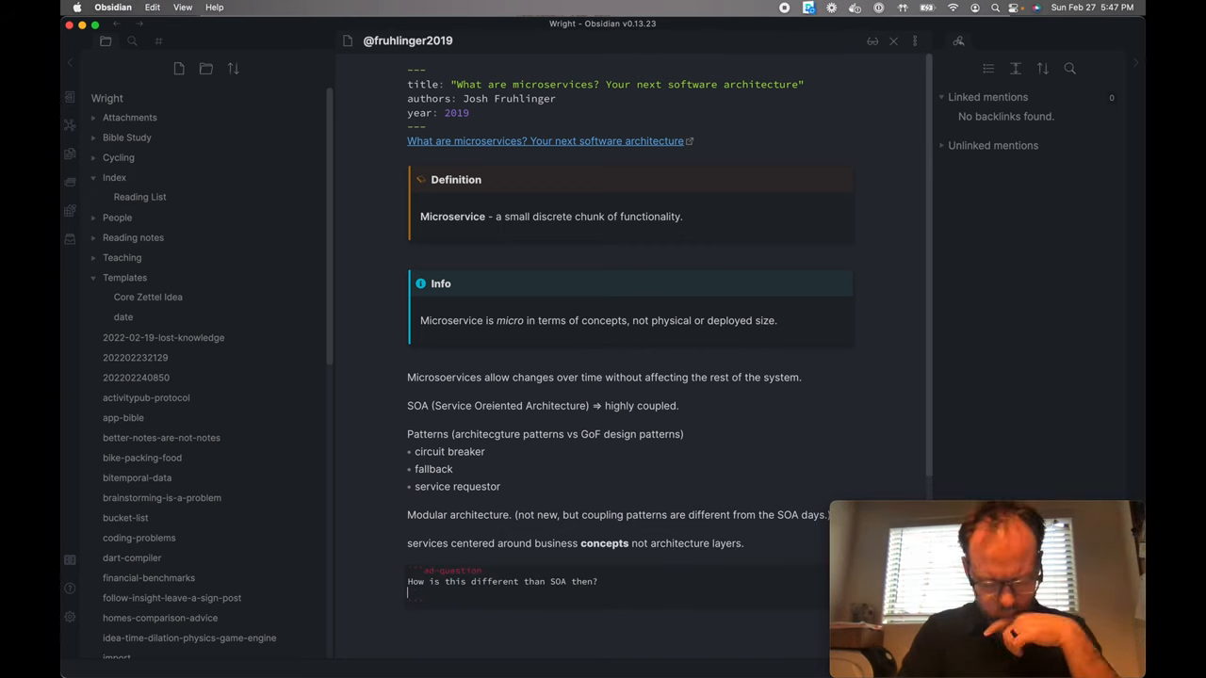
Add 'Coupling?' and other question bullets plus a Deployment Strategies list, then return to Zotero
{"action": "type", "text": "- Coupling?"}
{"action": "type", "text": "Enterprise service Bus? → AMQP, ?Kafka?"}
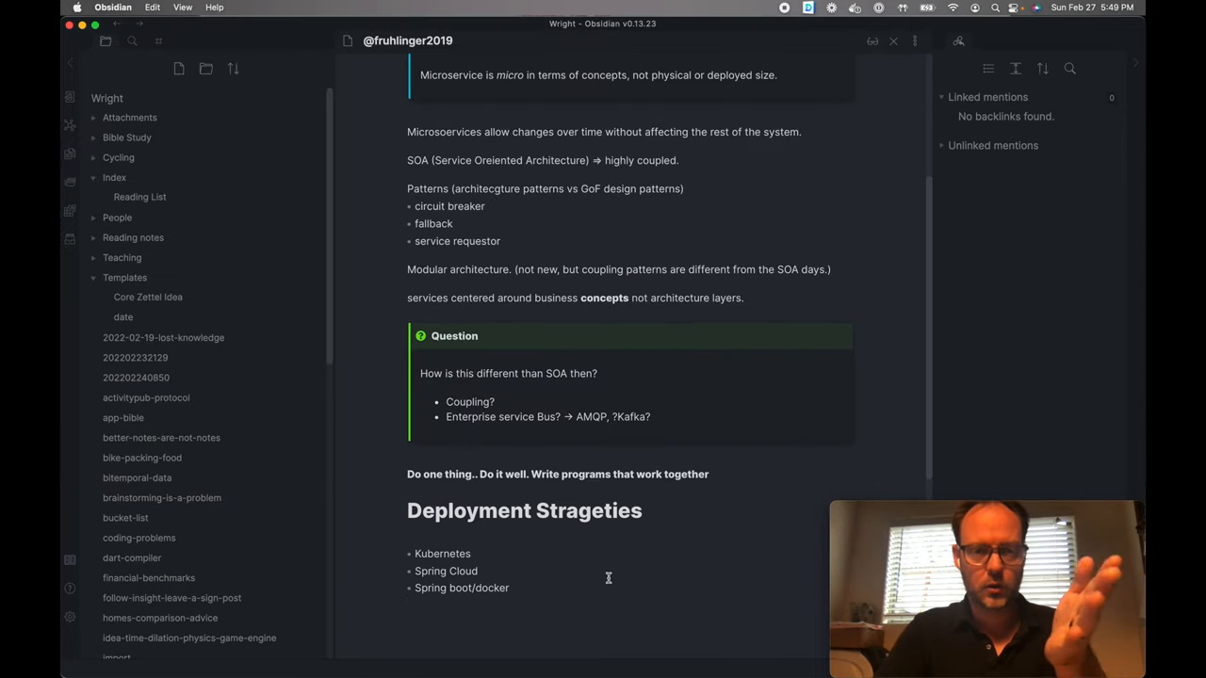
{"action": "scroll", "scroll_direction": "up", "scroll_amount": 3}
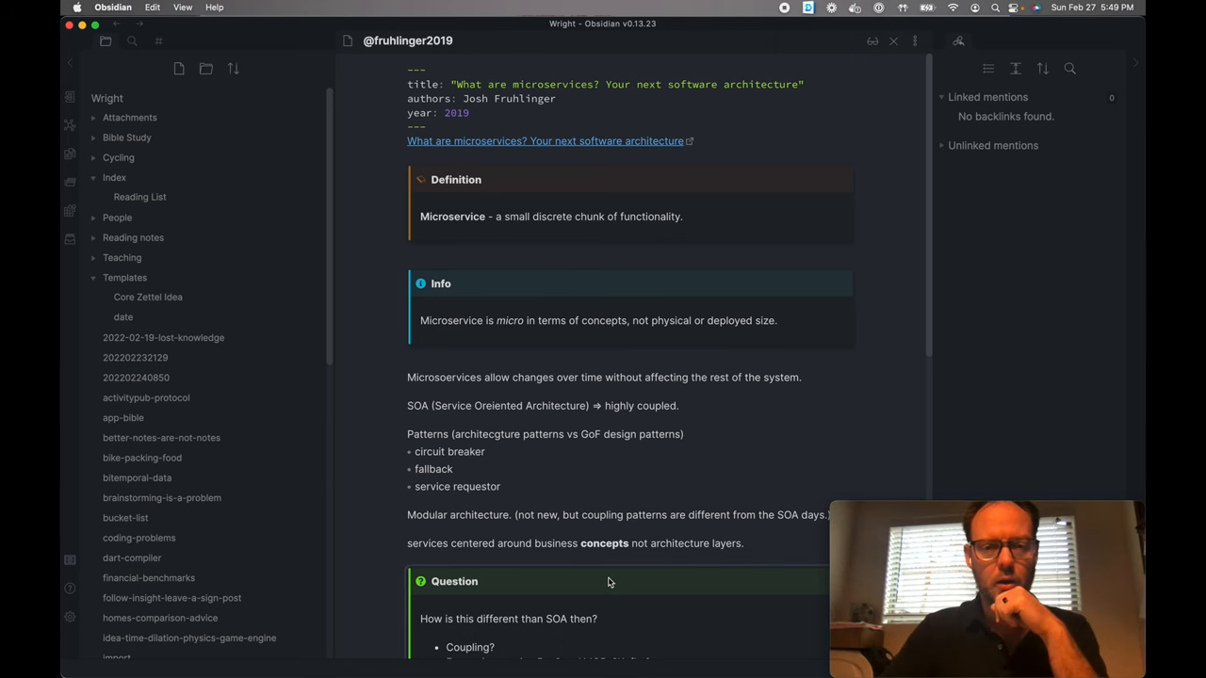
{"action": "scroll", "scroll_direction": "down", "scroll_amount": 3}
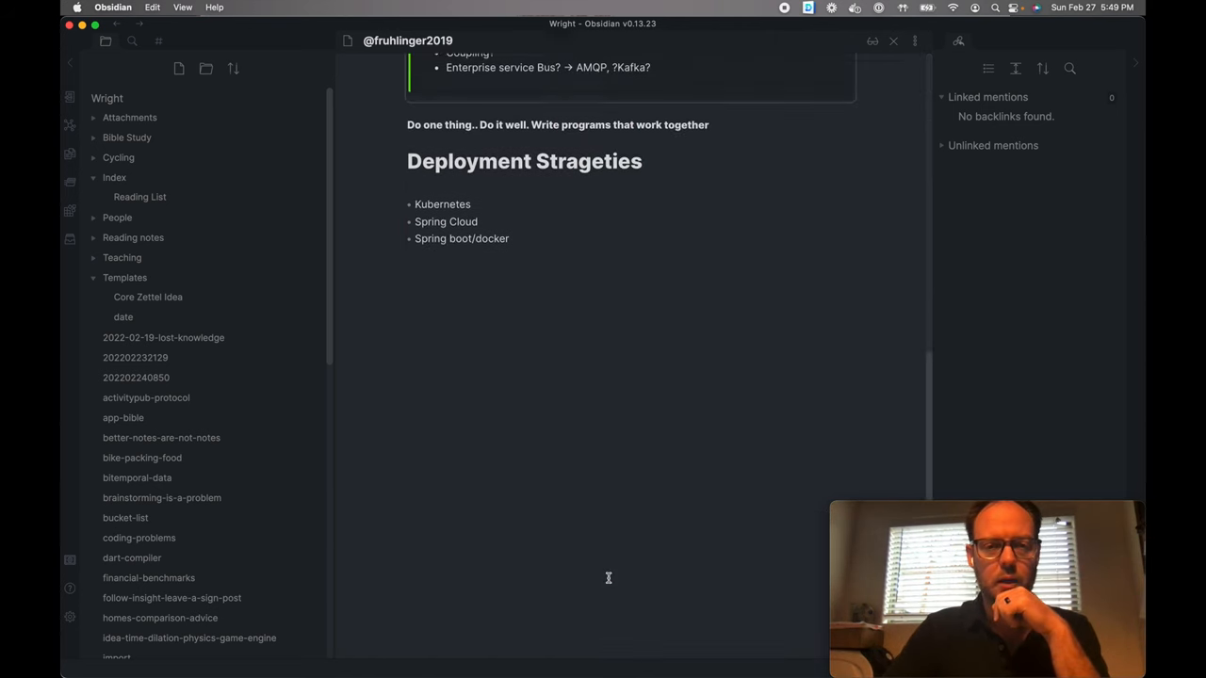
{"action": "scroll", "scroll_direction": "up", "scroll_amount": 3}
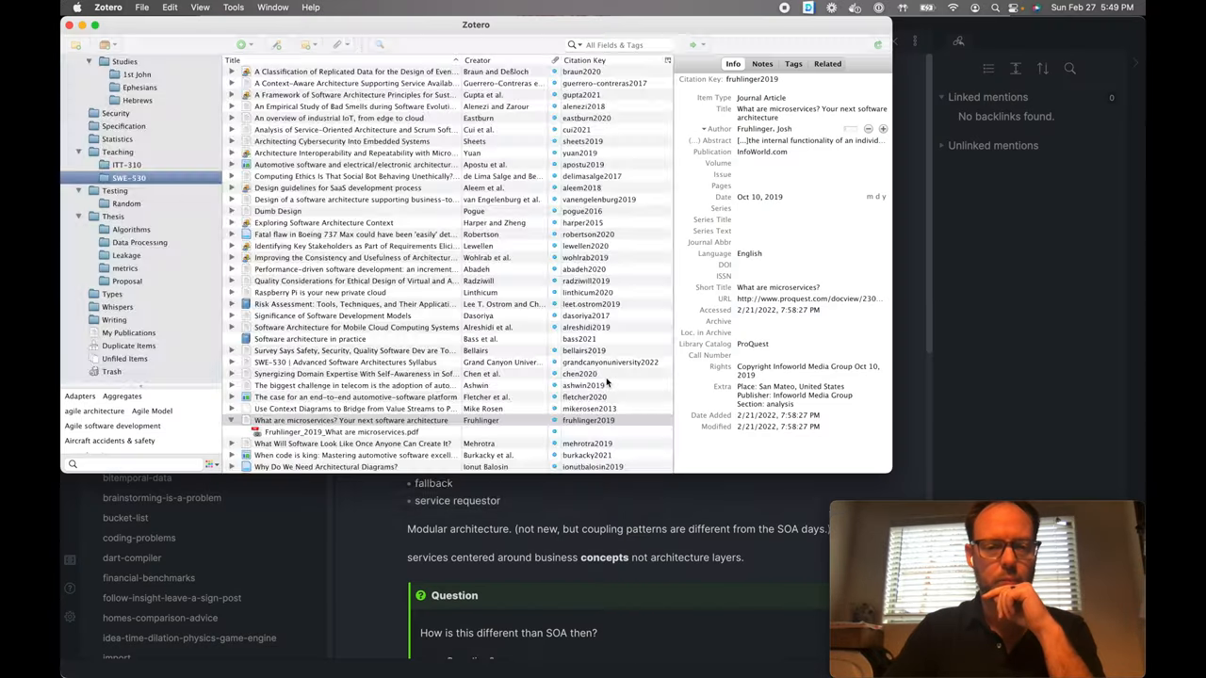
Show the full Zotero library and select the 'What are microservices?' article and its attachment
{"action": "left_click", "coordinate": [112, 61]}
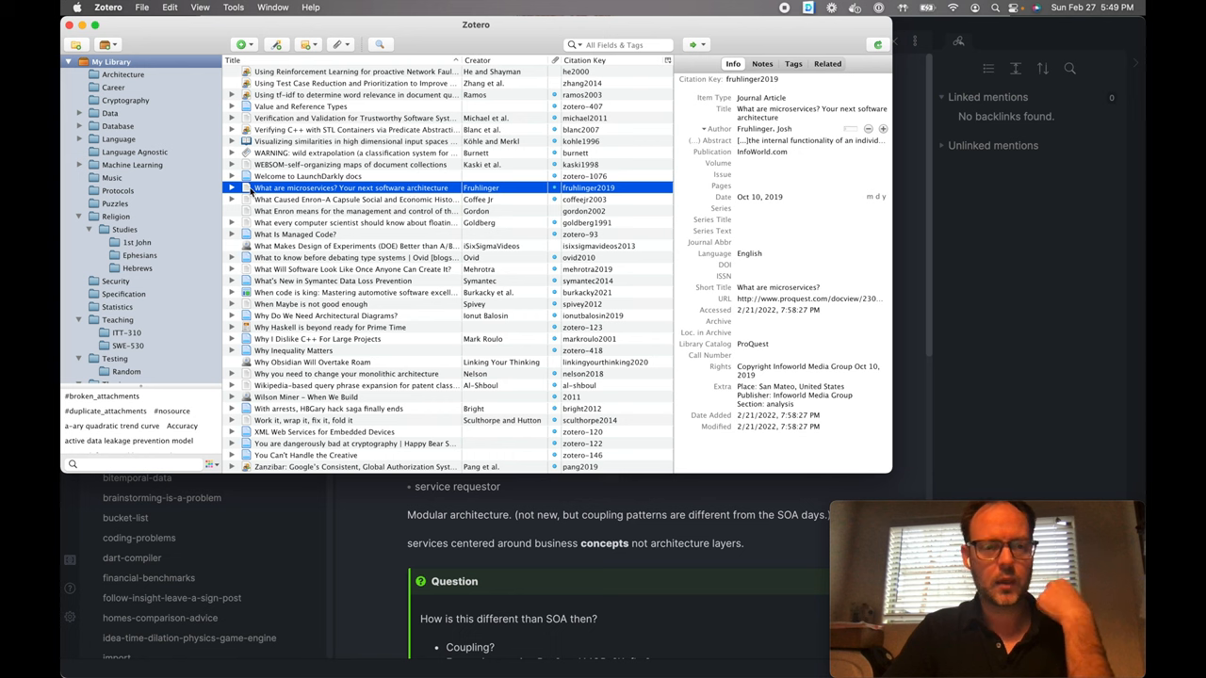
{"action": "left_click", "coordinate": [232, 188]}
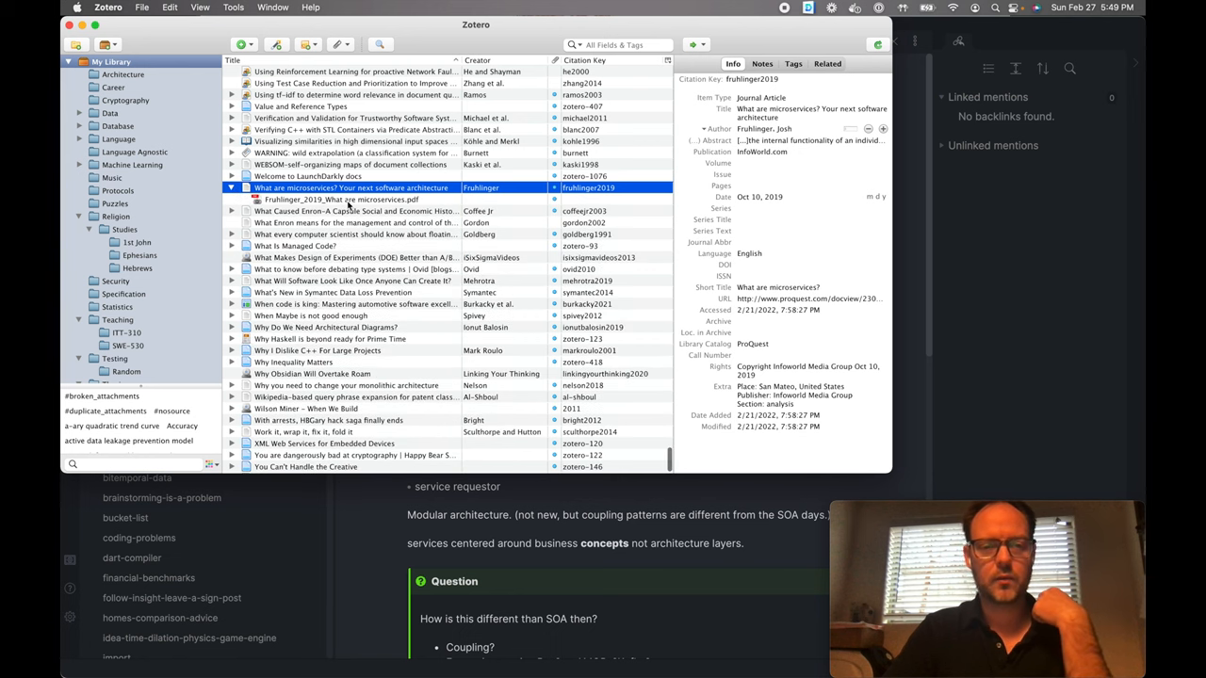
{"action": "left_click", "coordinate": [341, 199]}
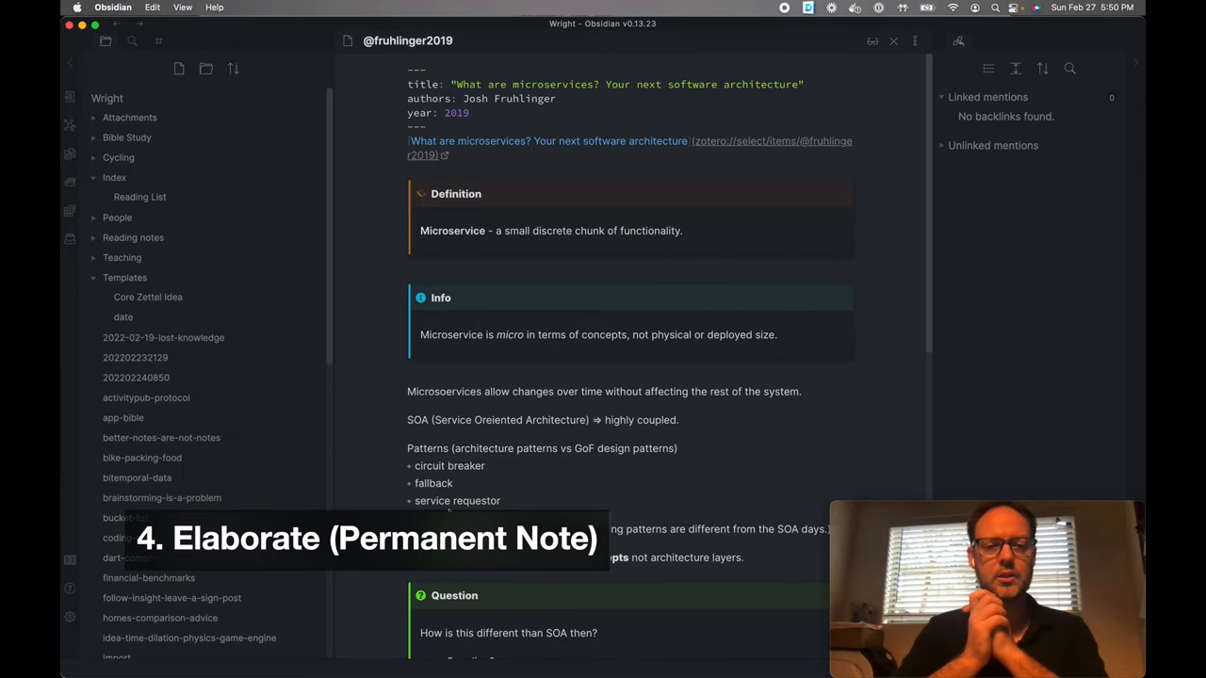
{"action": "mouse_move", "coordinate": [481, 471]}
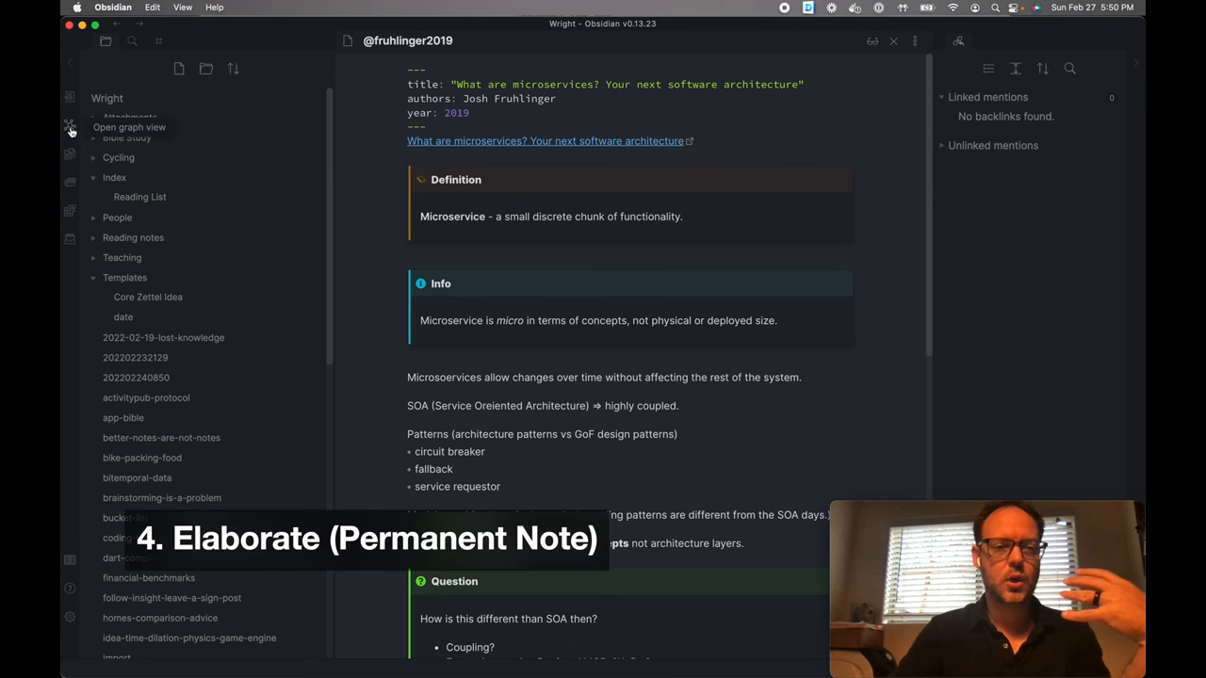
Display the vault's note graph, then close the Graph view tab
{"action": "left_click", "coordinate": [69, 128]}
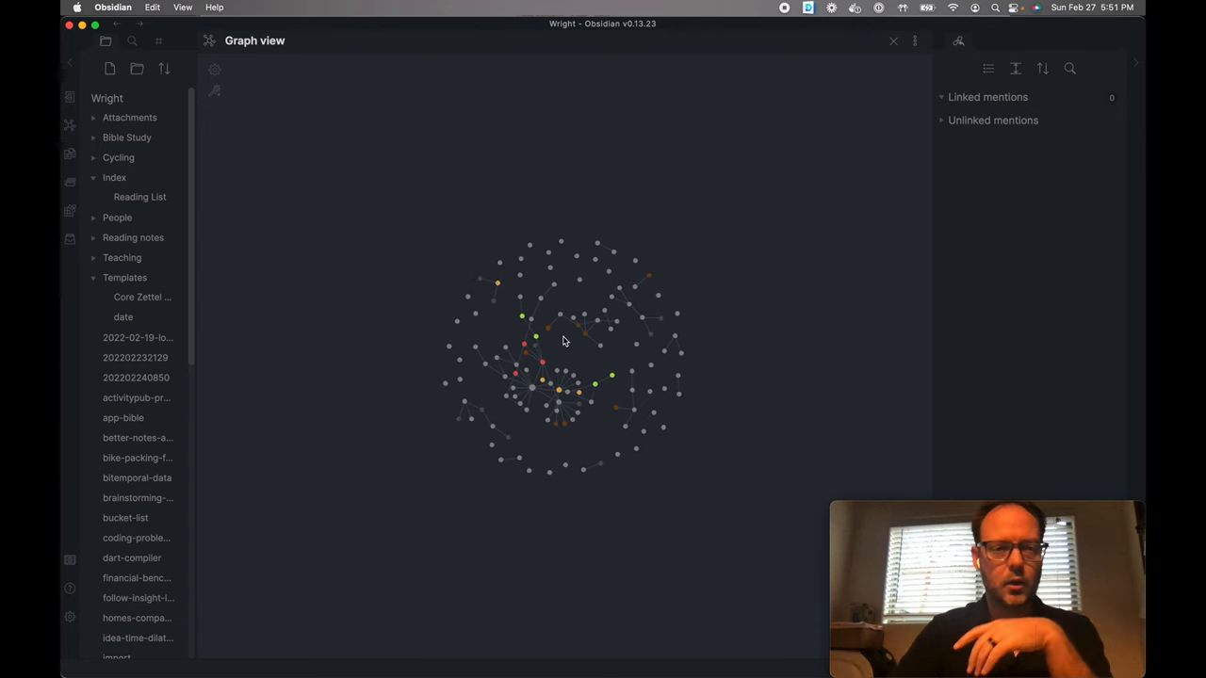
{"action": "mouse_move", "coordinate": [885, 218]}
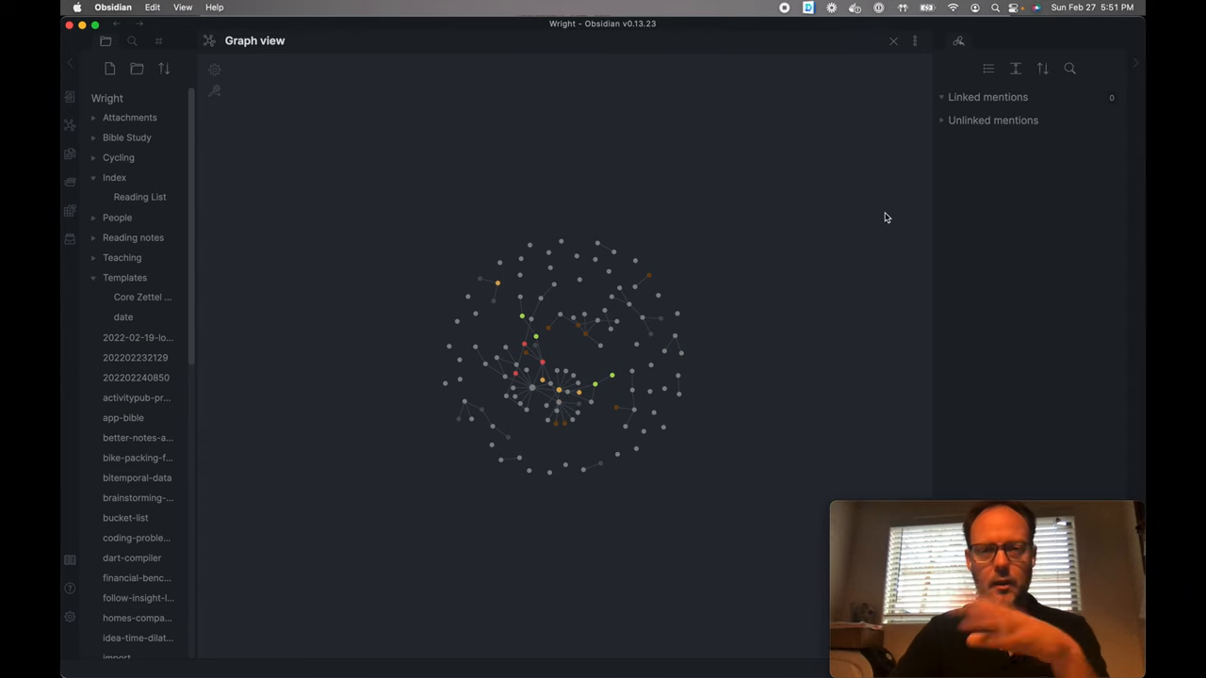
{"action": "mouse_move", "coordinate": [892, 42]}
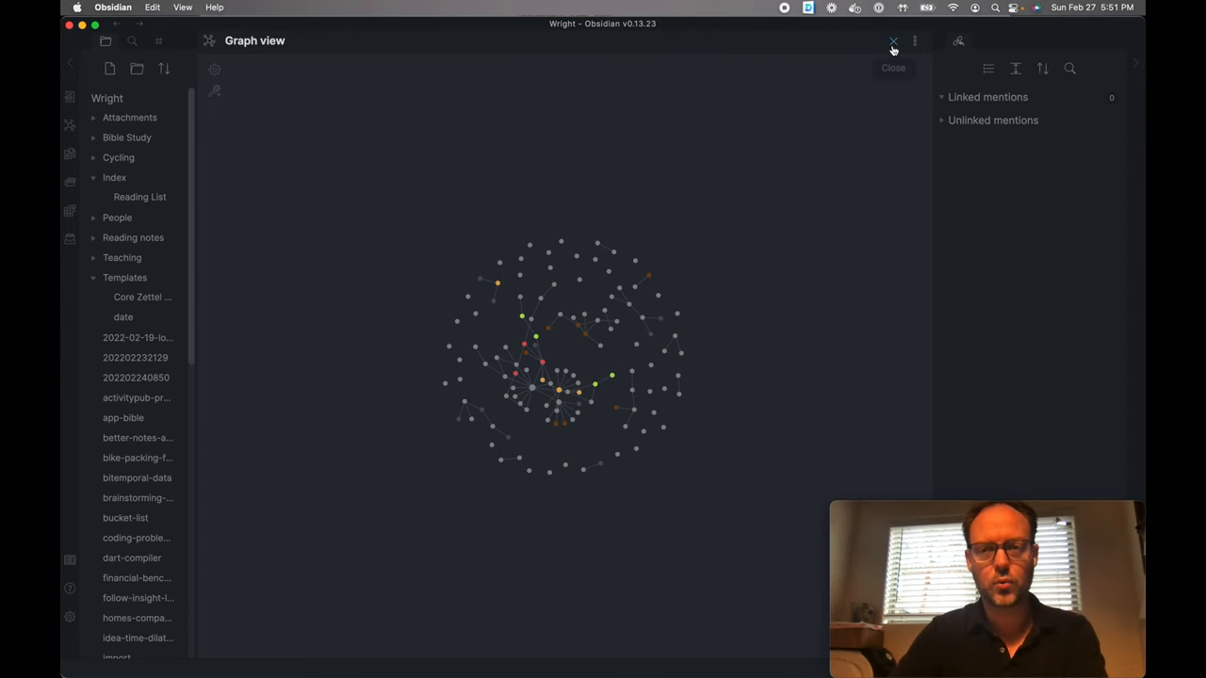
{"action": "left_click", "coordinate": [893, 43]}
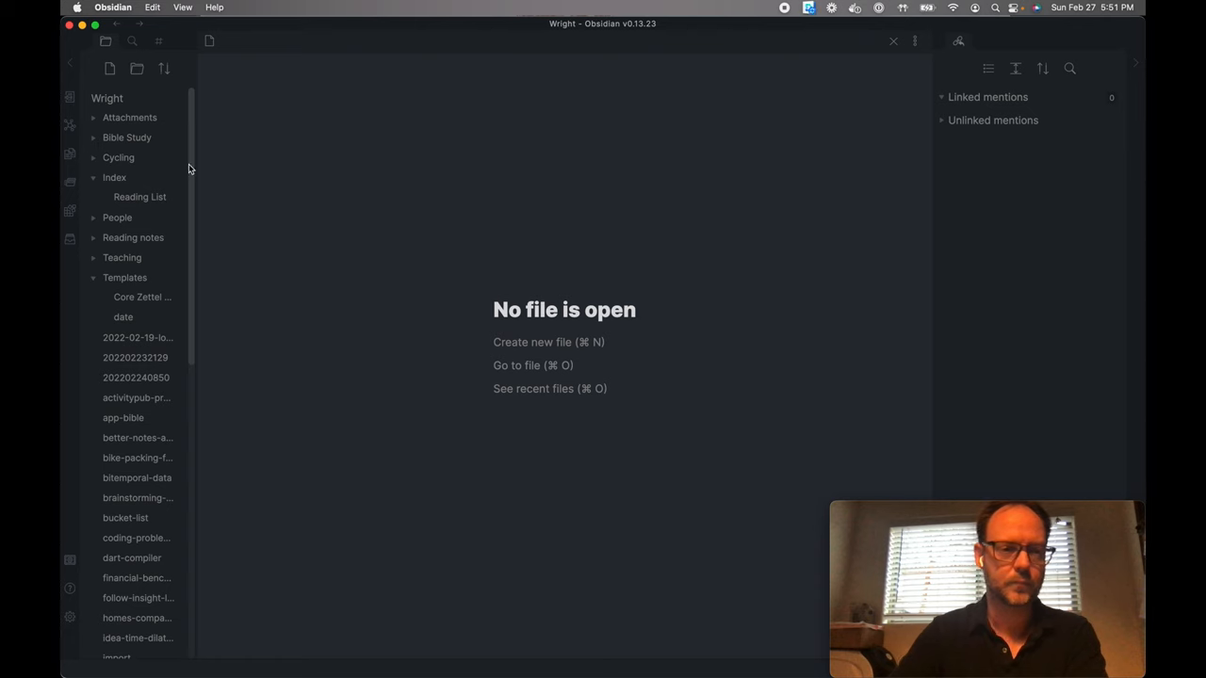
{"action": "left_click_drag", "start_coordinate": [198, 189], "coordinate": [343, 188]}
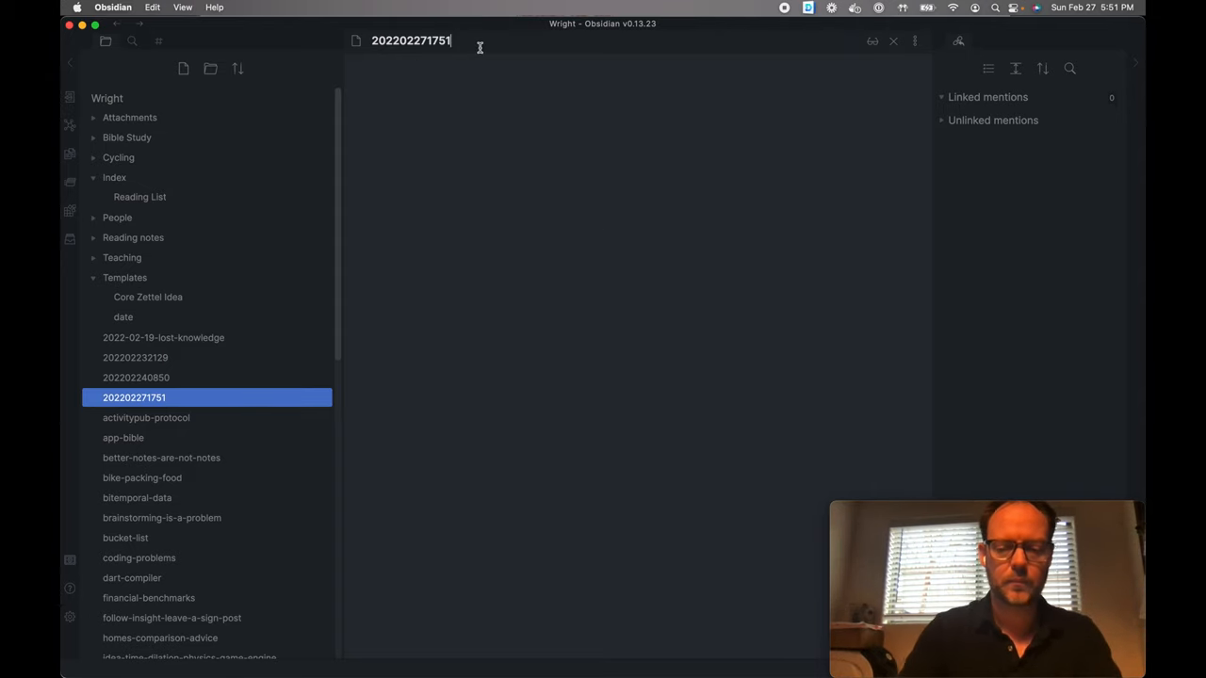
{"action": "type", "text": "-"}
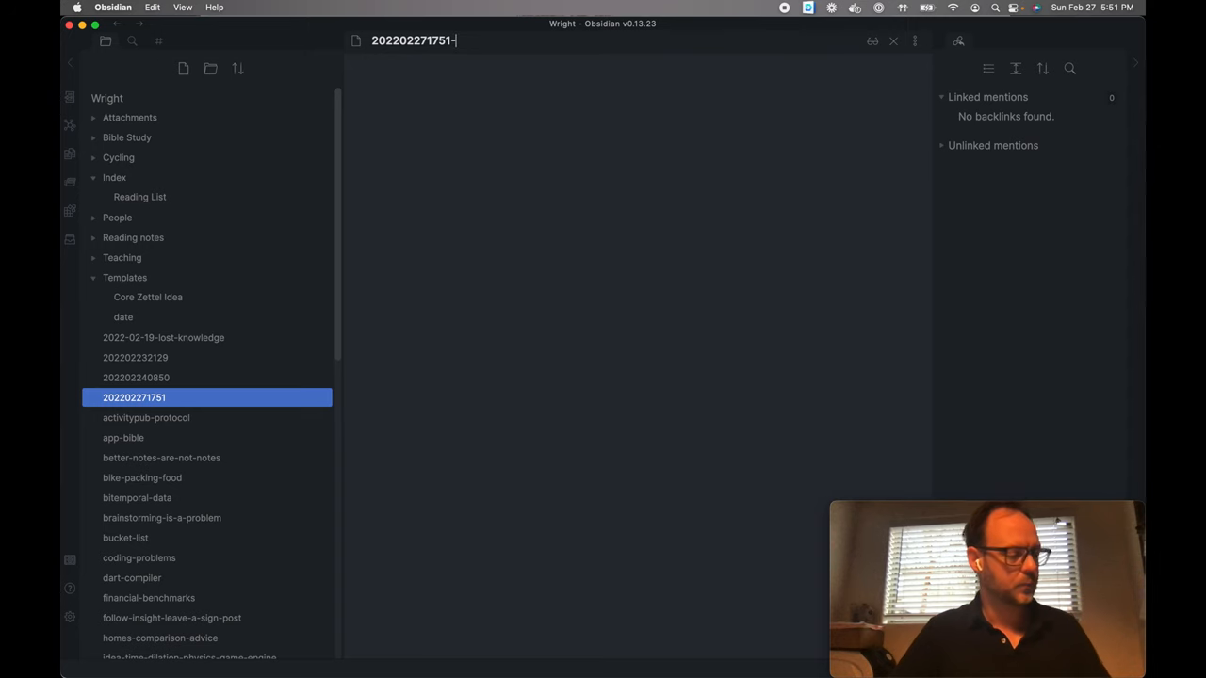
{"action": "type", "text": "microservices a"}
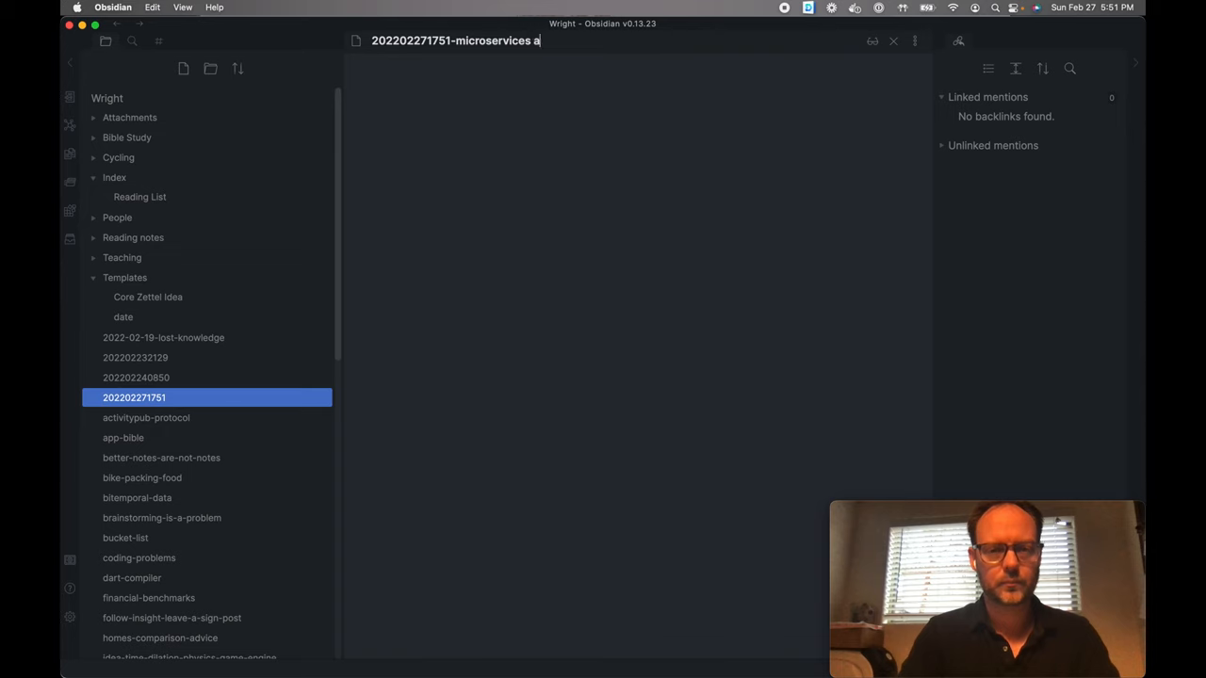
{"action": "type", "text": "-are"}
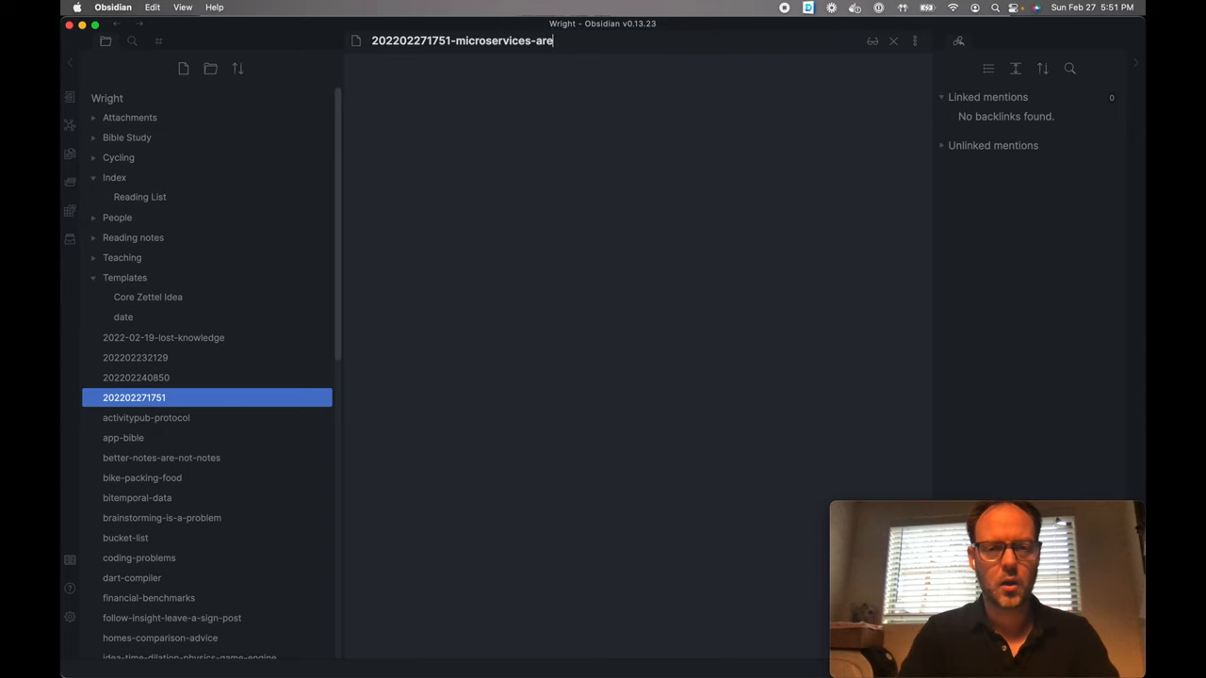
{"action": "type", "text": "-a-"}
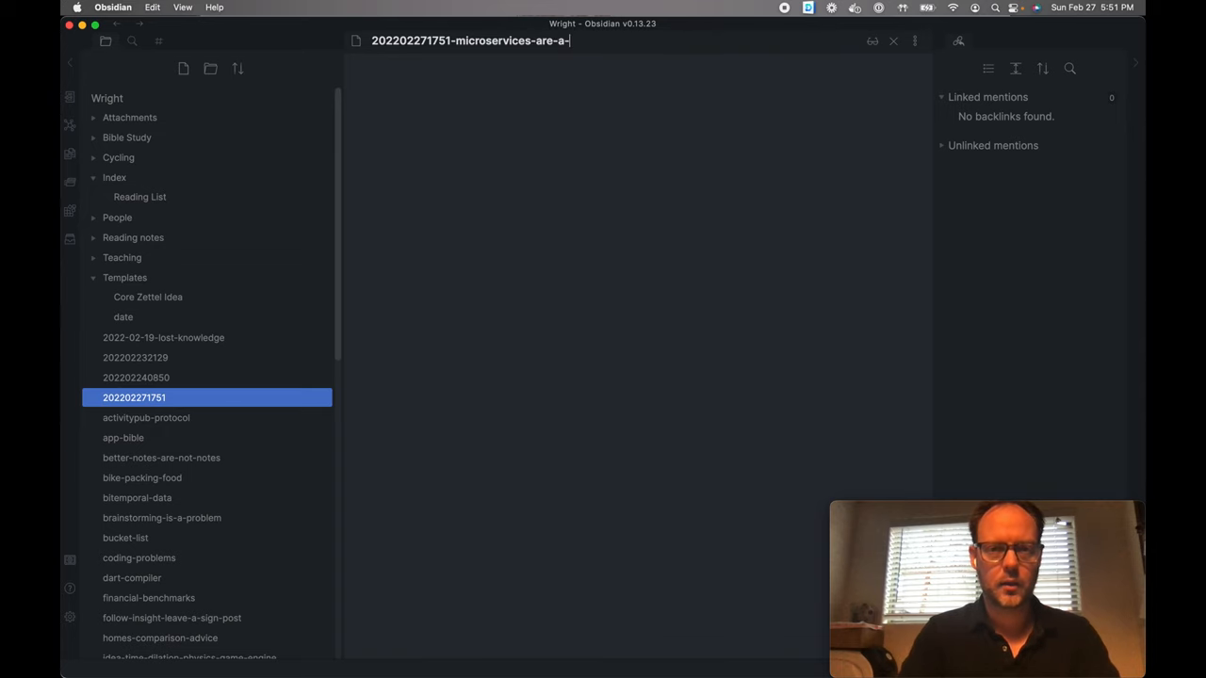
{"action": "type", "text": "pattern-f"}
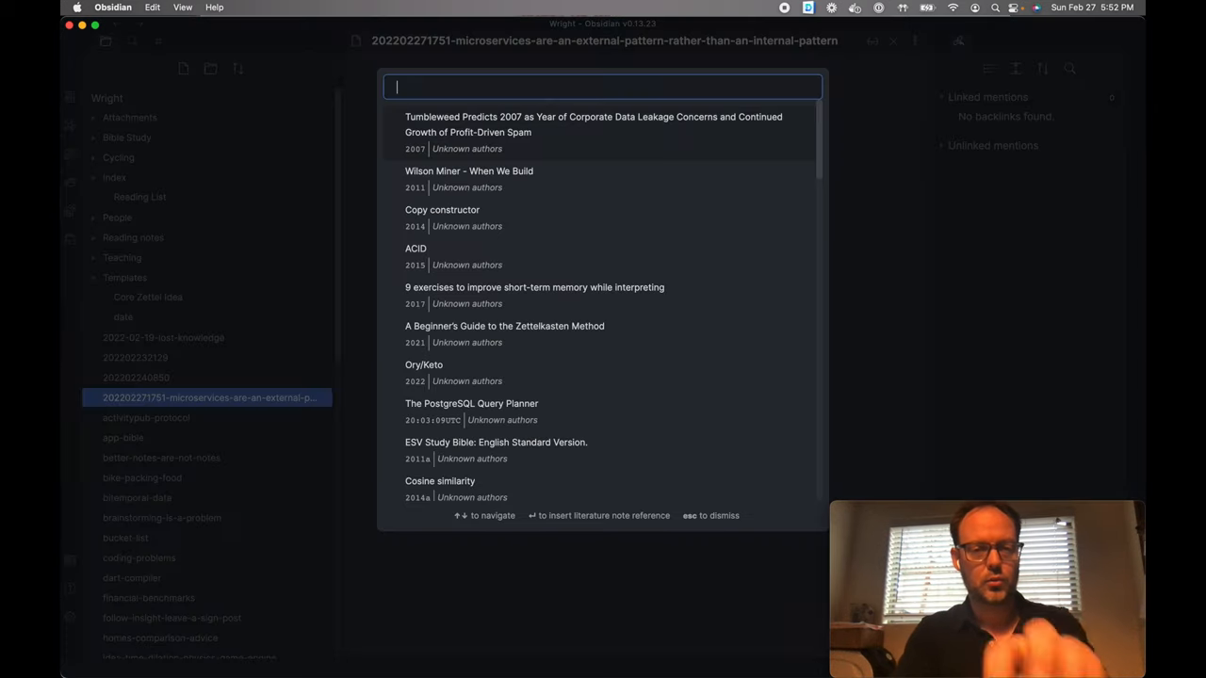
{"action": "type", "text": "wha"}
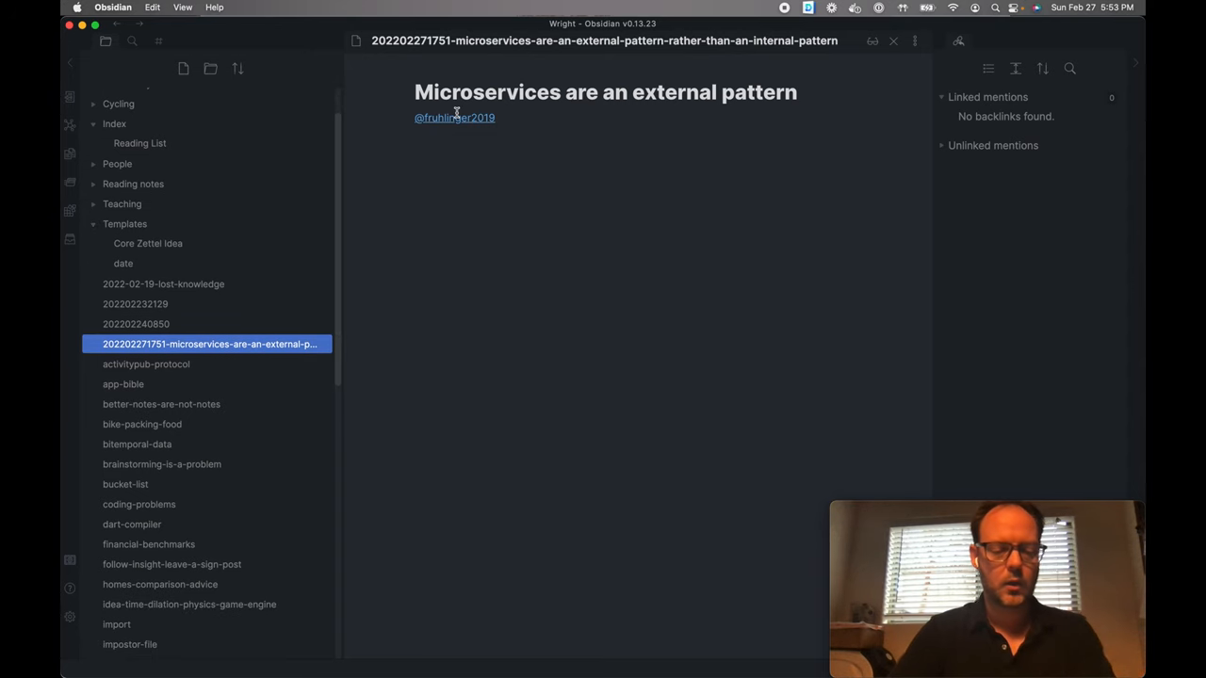
{"action": "left_click", "coordinate": [454, 117]}
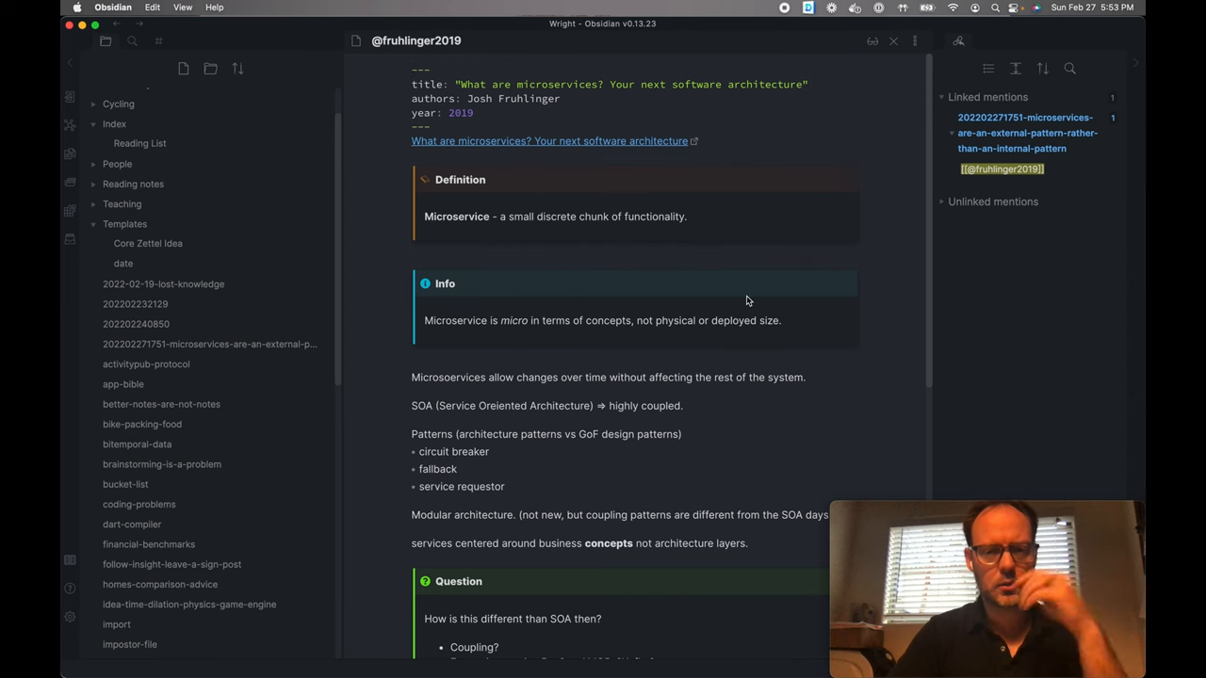
{"action": "scroll", "scroll_direction": "down", "scroll_amount": 3}
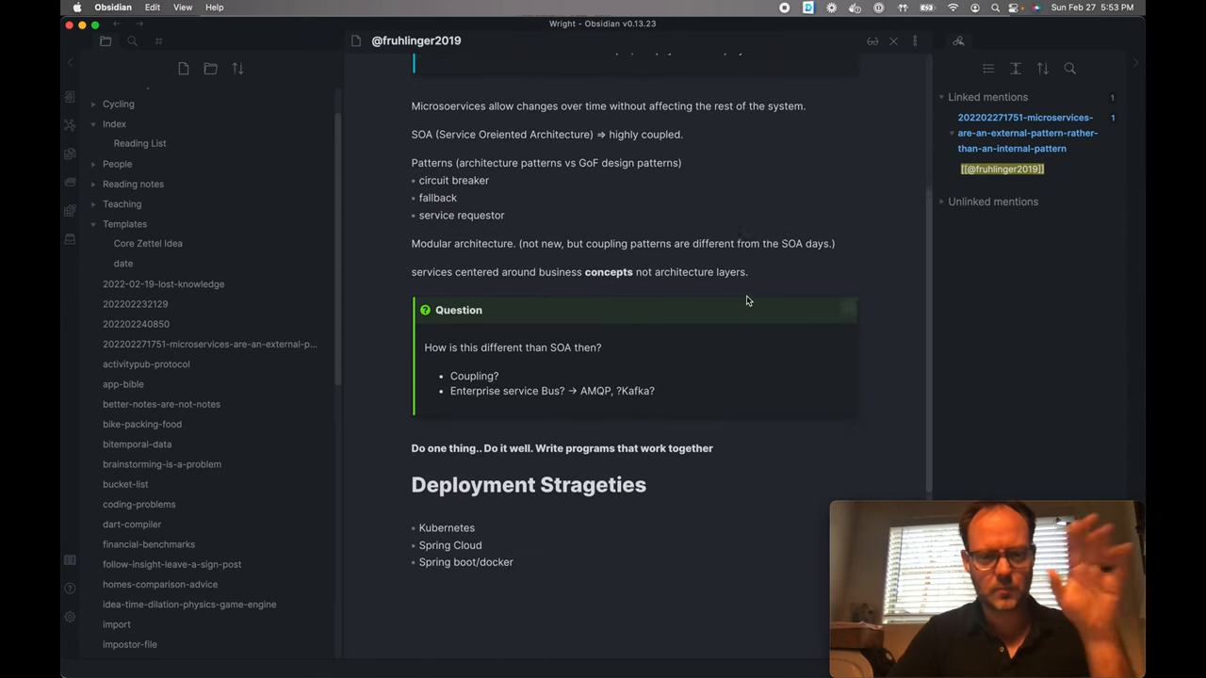
{"action": "scroll", "scroll_direction": "down", "scroll_amount": 3}
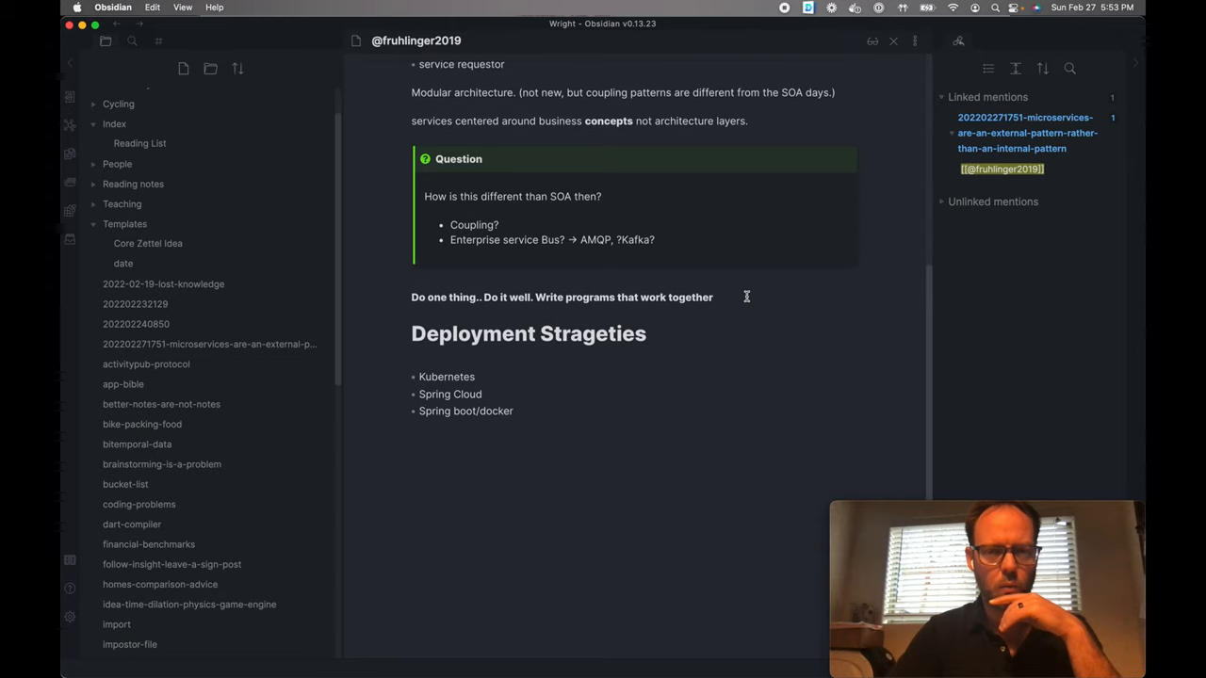
{"action": "scroll", "scroll_direction": "up", "scroll_amount": 3}
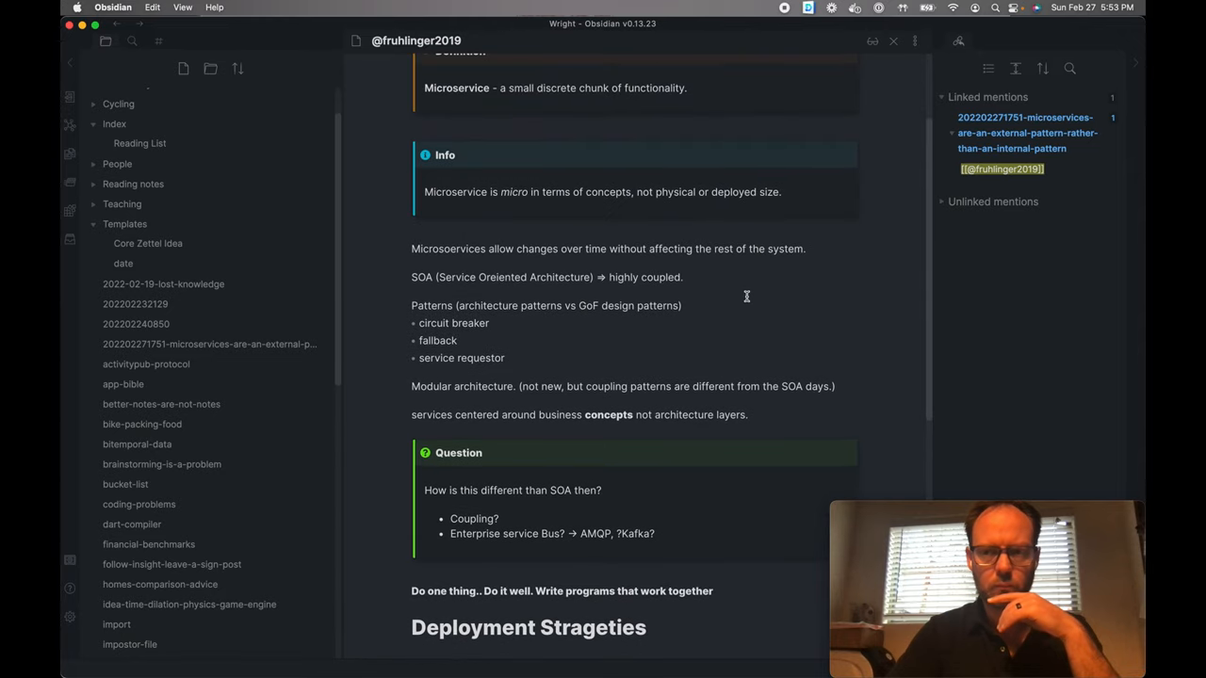
{"action": "mouse_move", "coordinate": [1028, 133]}
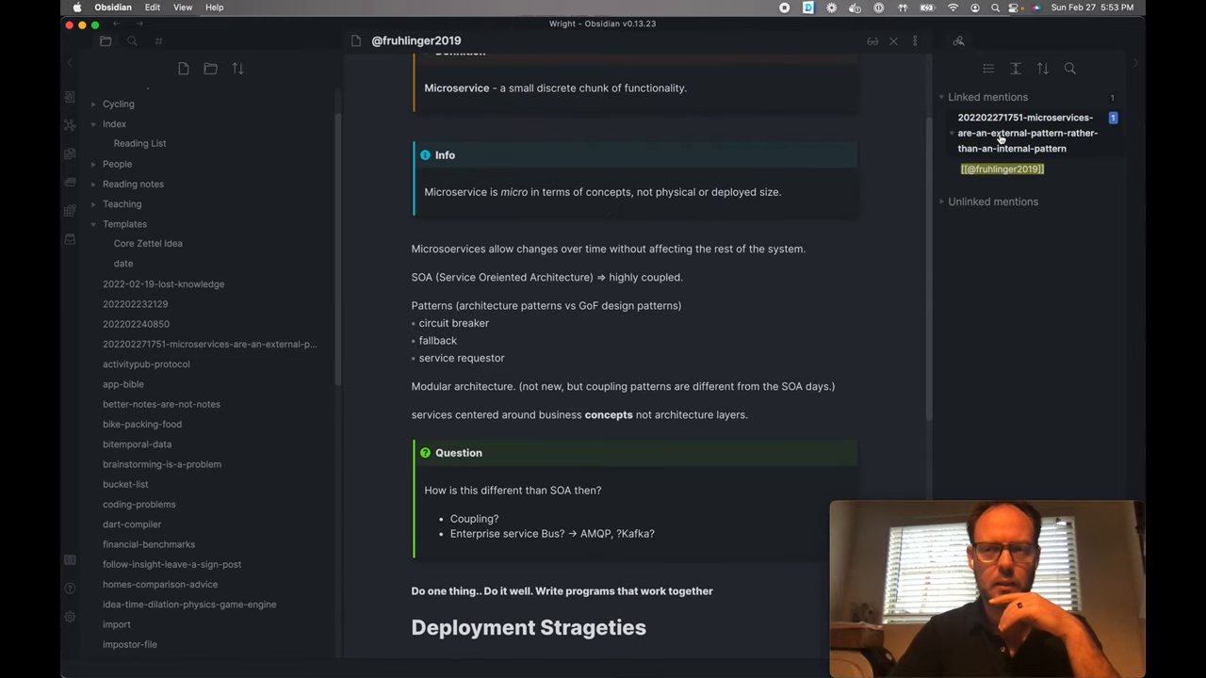
{"action": "left_click", "coordinate": [1027, 133]}
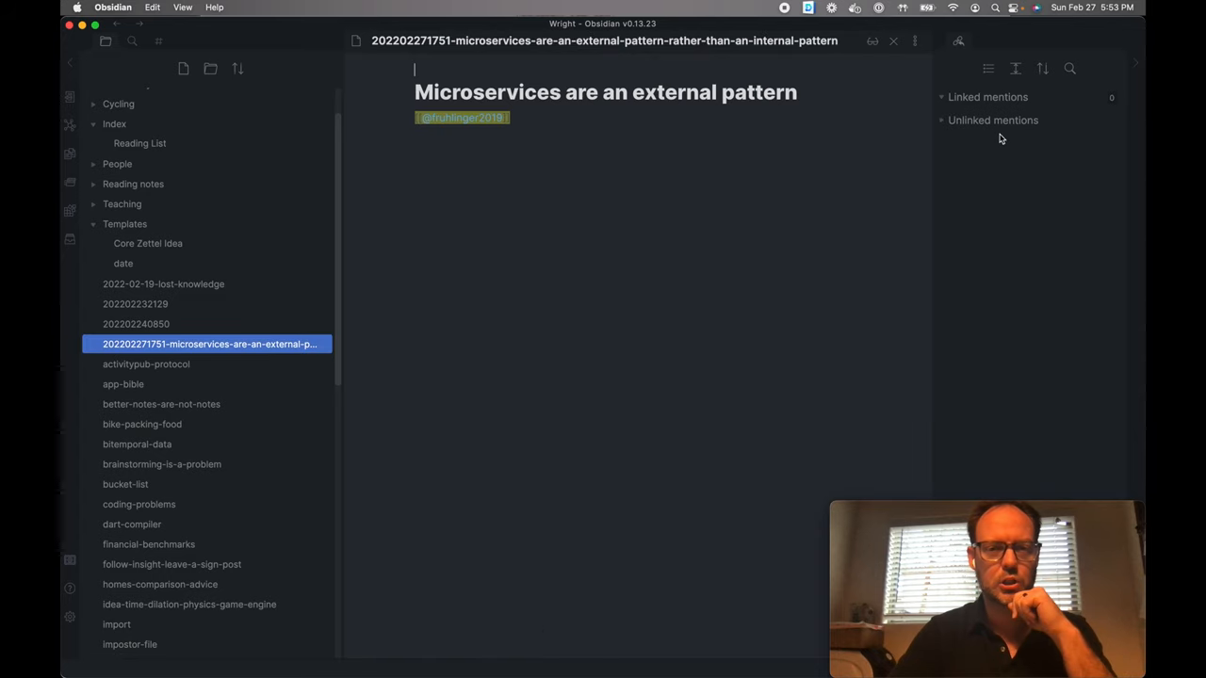
{"action": "left_click", "coordinate": [546, 135]}
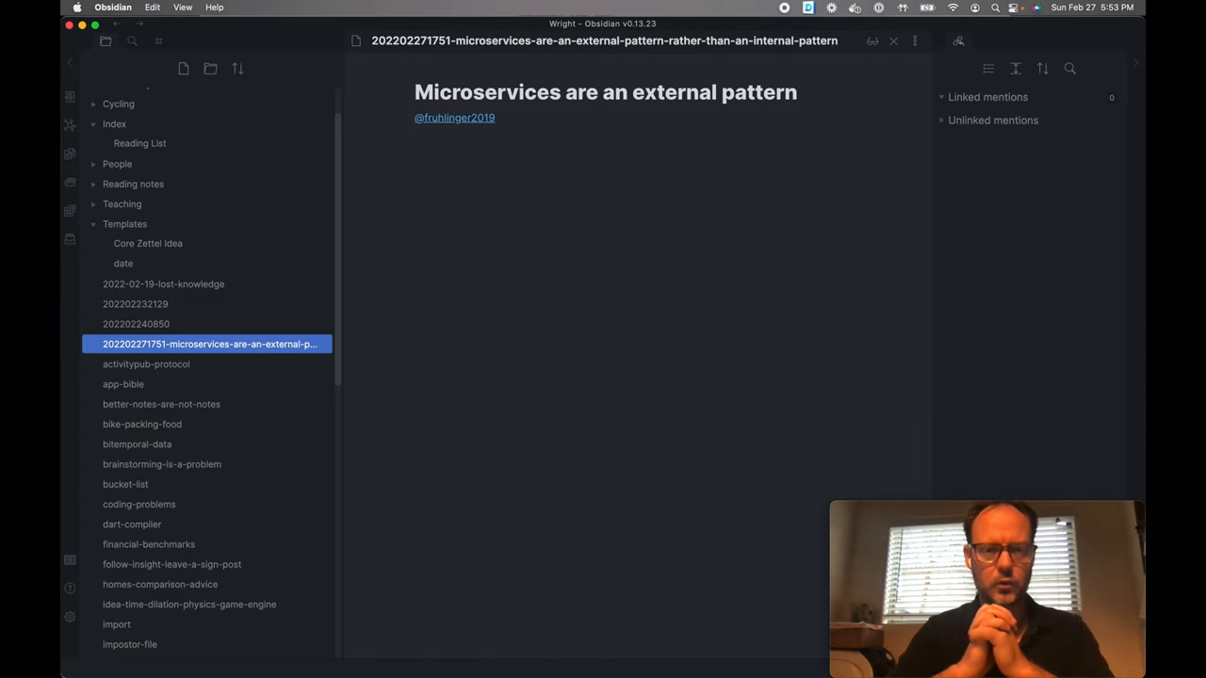
Finish the paragraph on layered code linking [[Enterprise Design Patterns]], then begin a '## SOA' heading
{"action": "type", "text": "Where as the Gang of 4 is heavily based on the internal structure of tools a"}
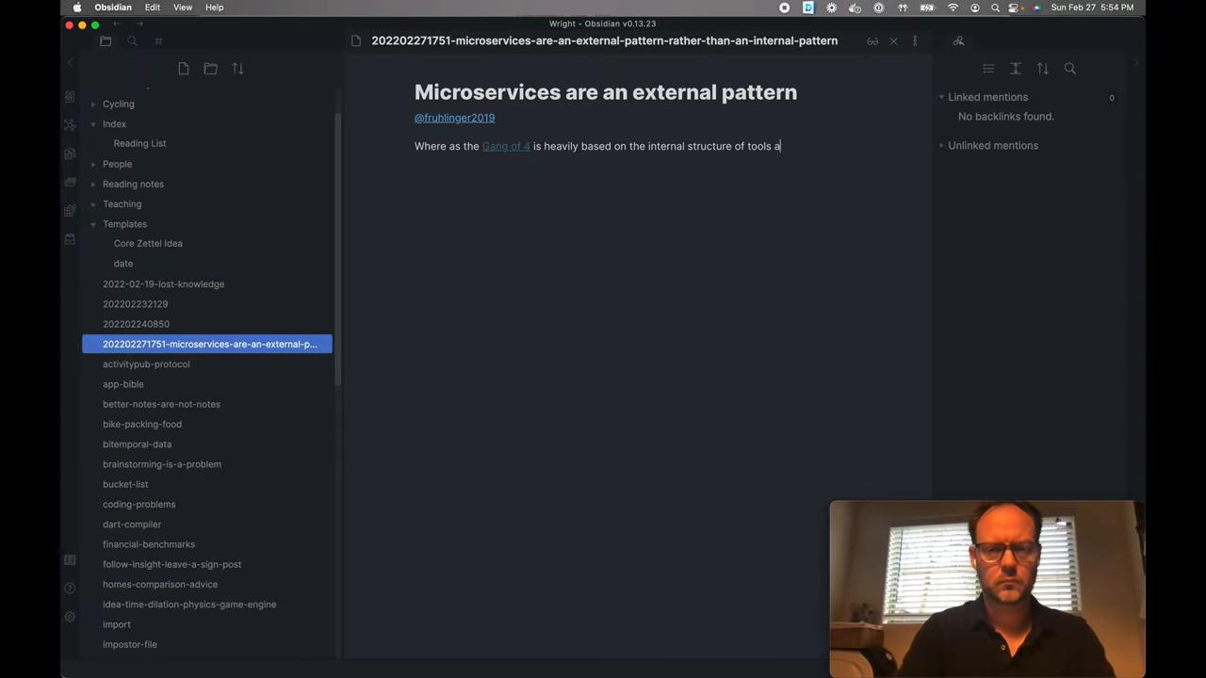
{"action": "type", "text": "codes, splitting function into layers. Microservices is"}
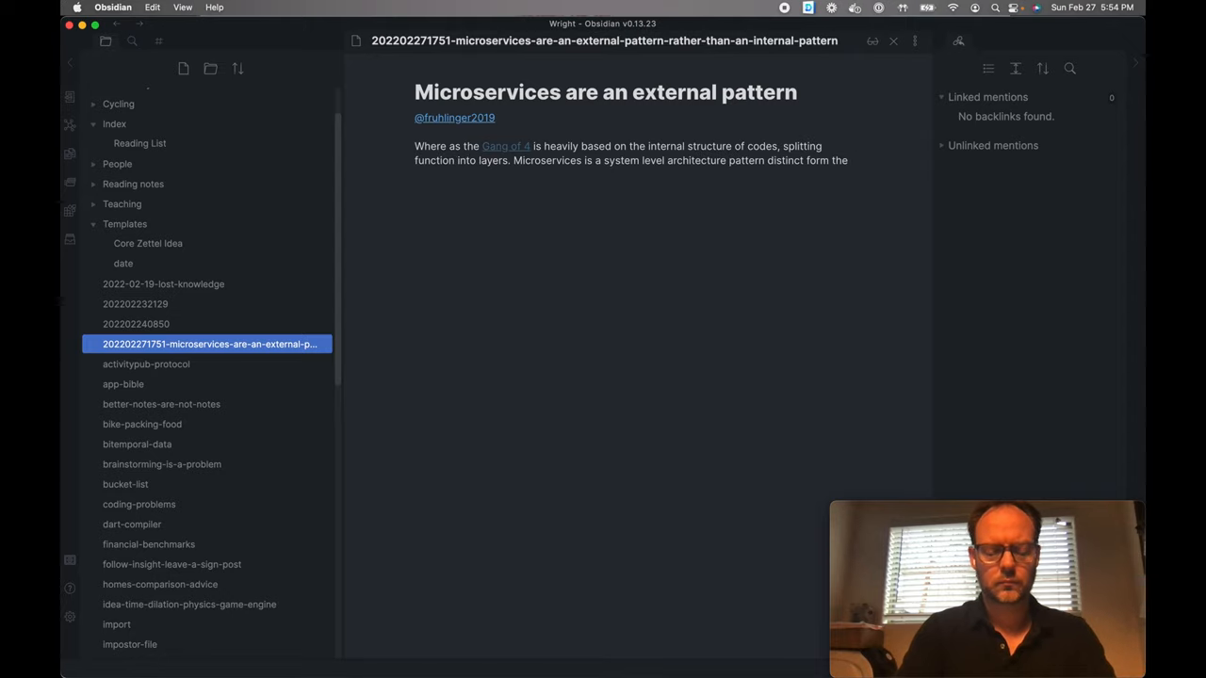
{"action": "type", "text": "[[Enterprise Design P"}
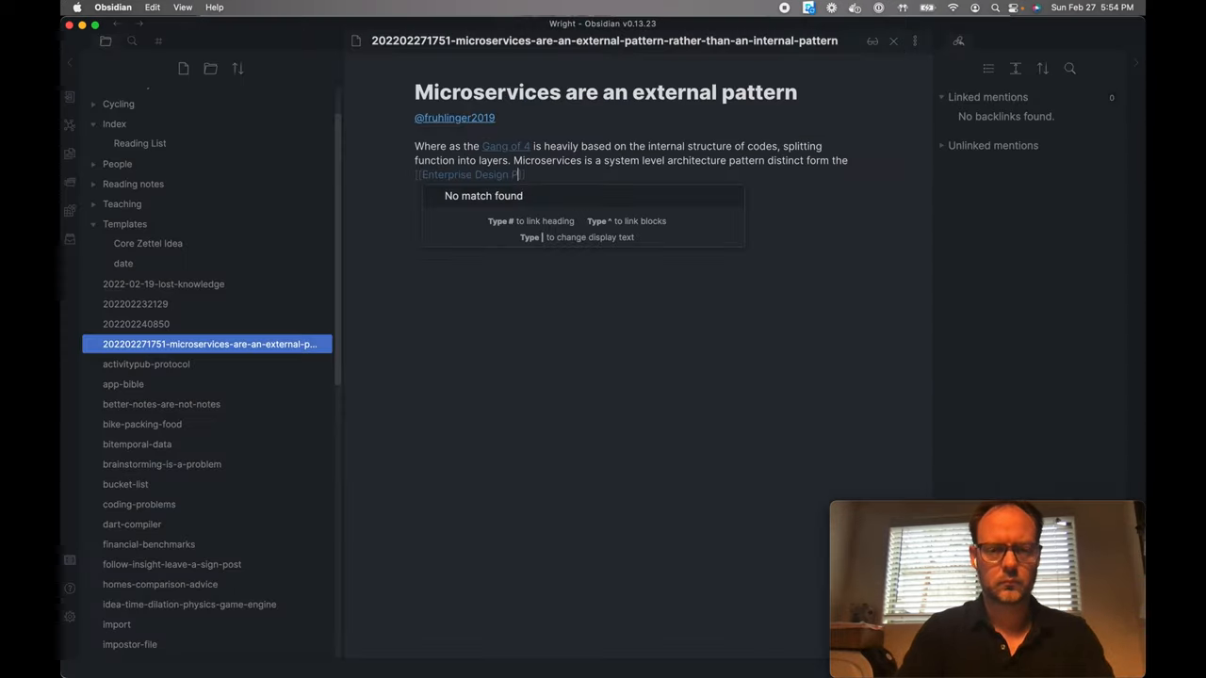
{"action": "type", "text": "## SOA"}
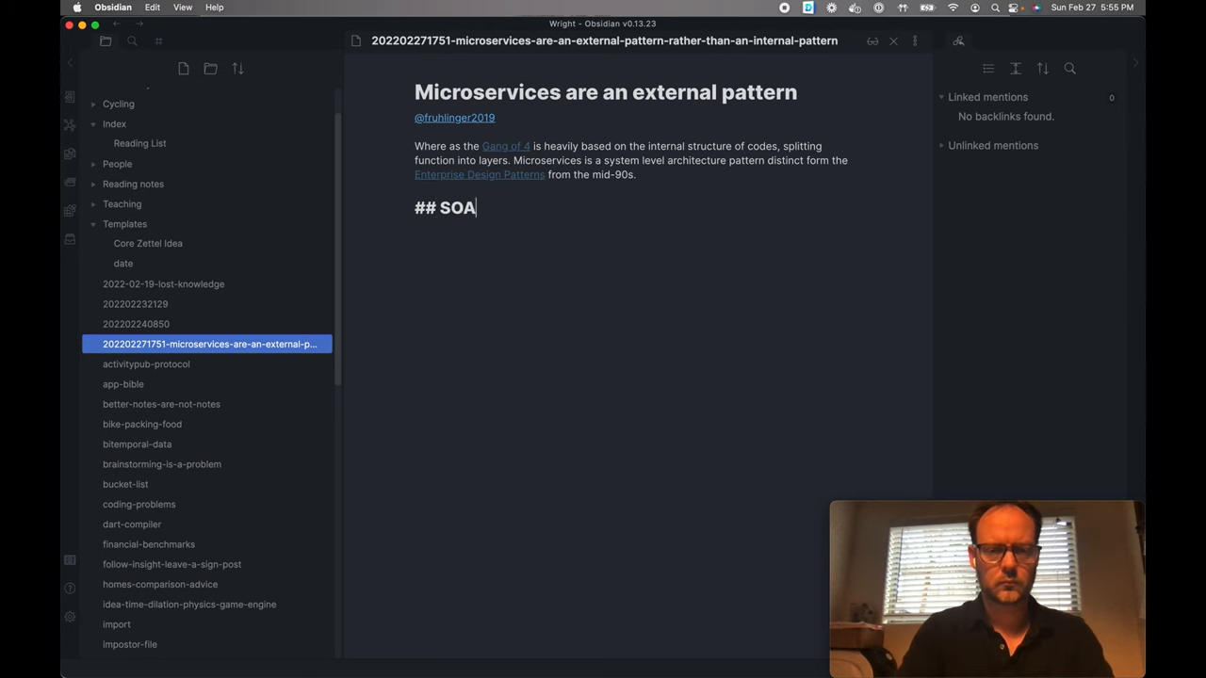
Write the mid-nineties SOA intro and list circuit breaker, fallback and service requestor patterns
{"action": "type", "text": "The mid ninties brought us the ent"}
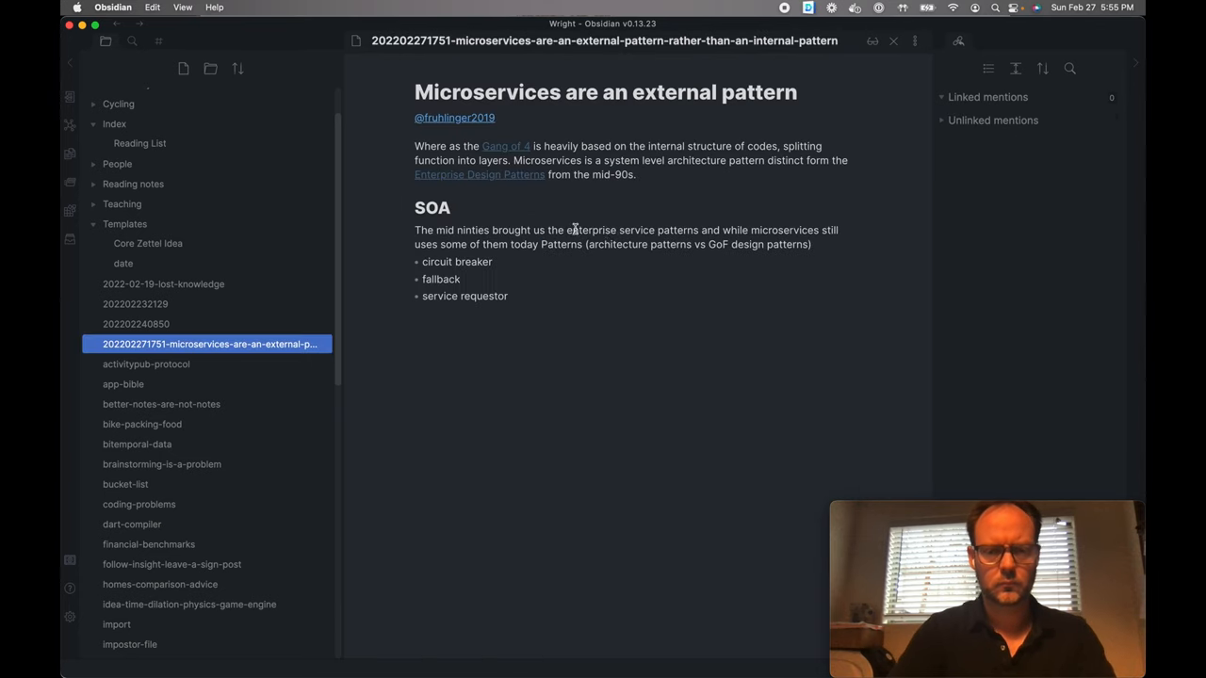
{"action": "type", "text": "The are"}
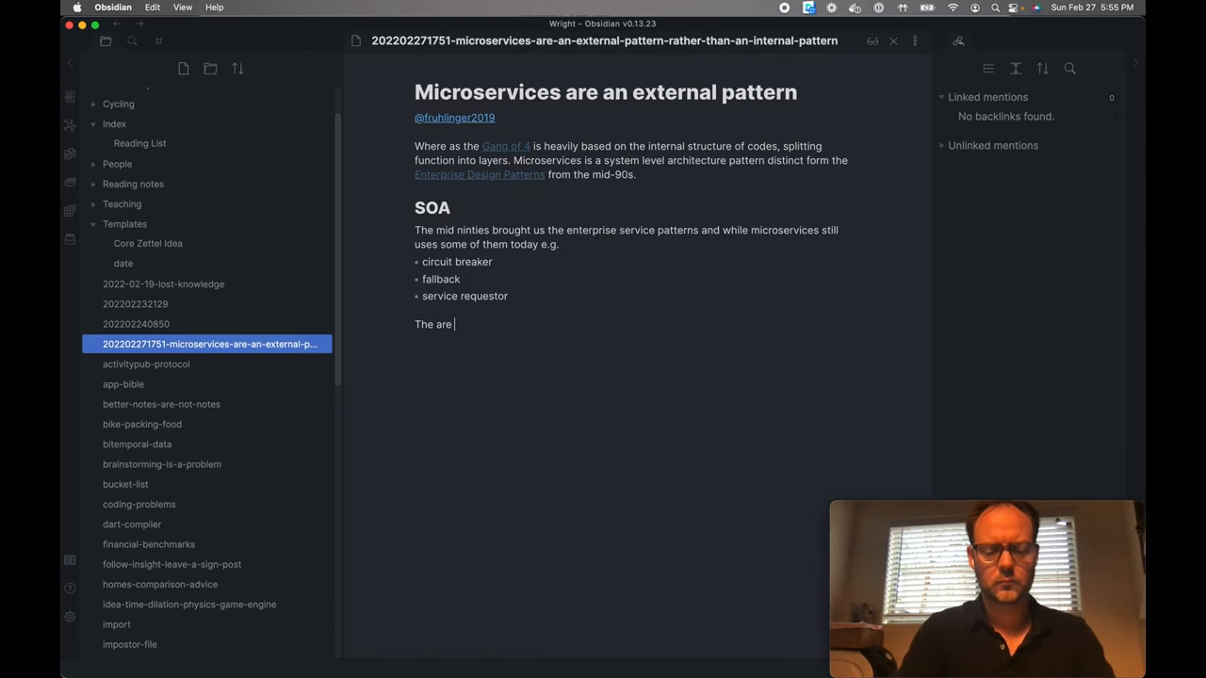
{"action": "type", "text": "assembled together in a less coupled manner."}
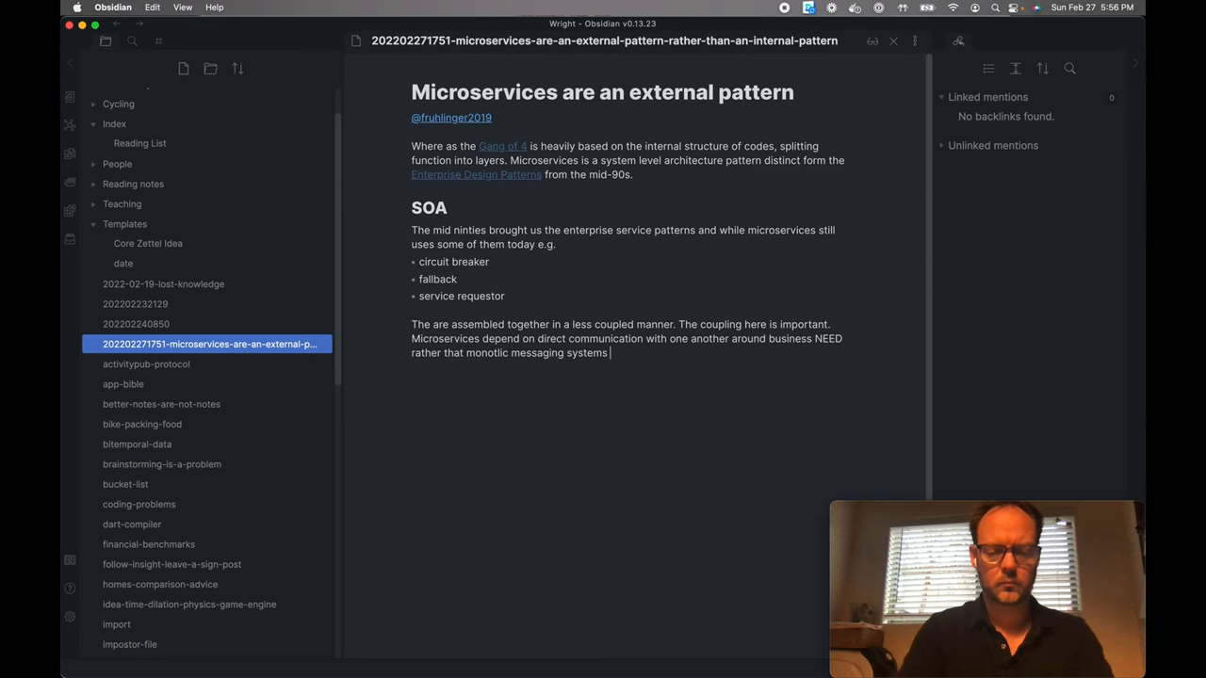
Write the coupling paragraph on the Enterprise Service Bus being replaced by Kafka and PubSub
{"action": "type", "text": "from the Enterprise Service Bus. Today,"}
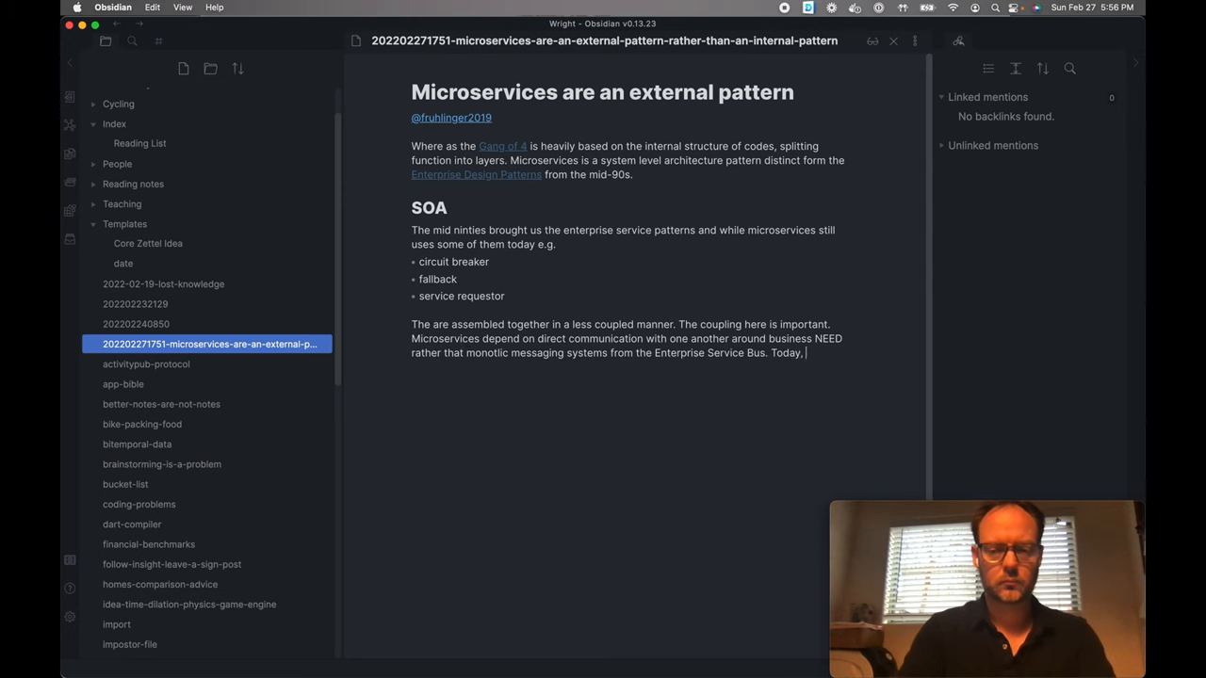
{"action": "type", "text": "tools like Kafka and PubSub have replaced the direct t"}
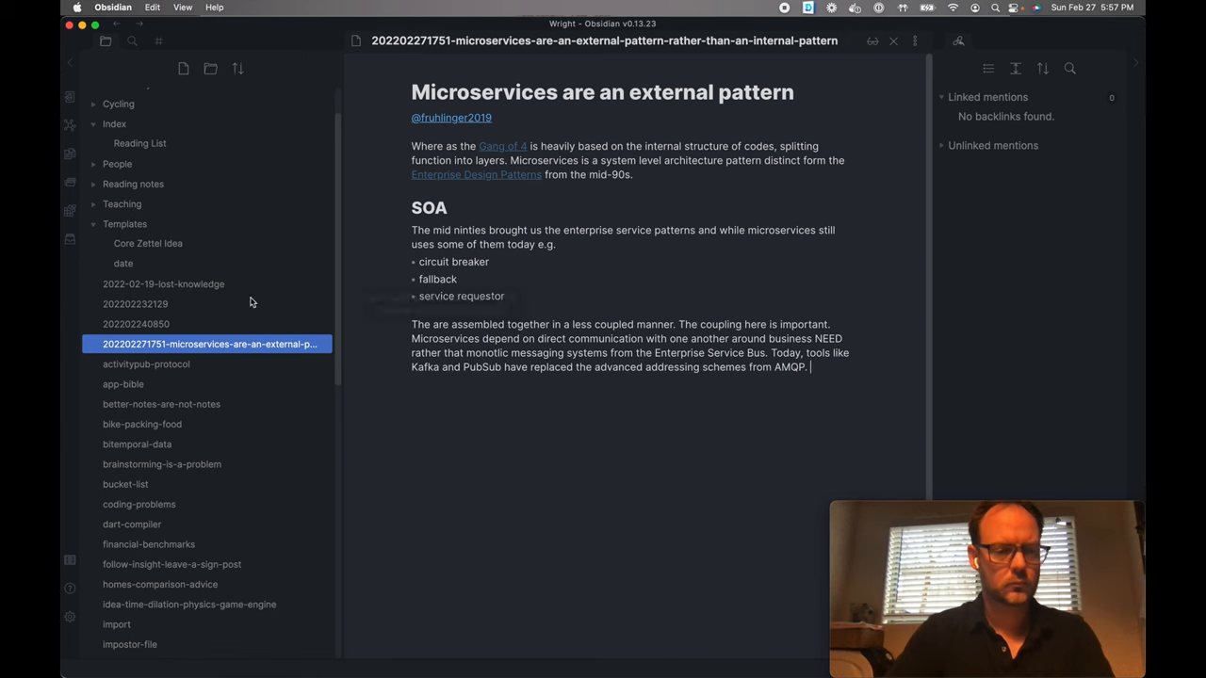
{"action": "type", "text": "their deploy"}
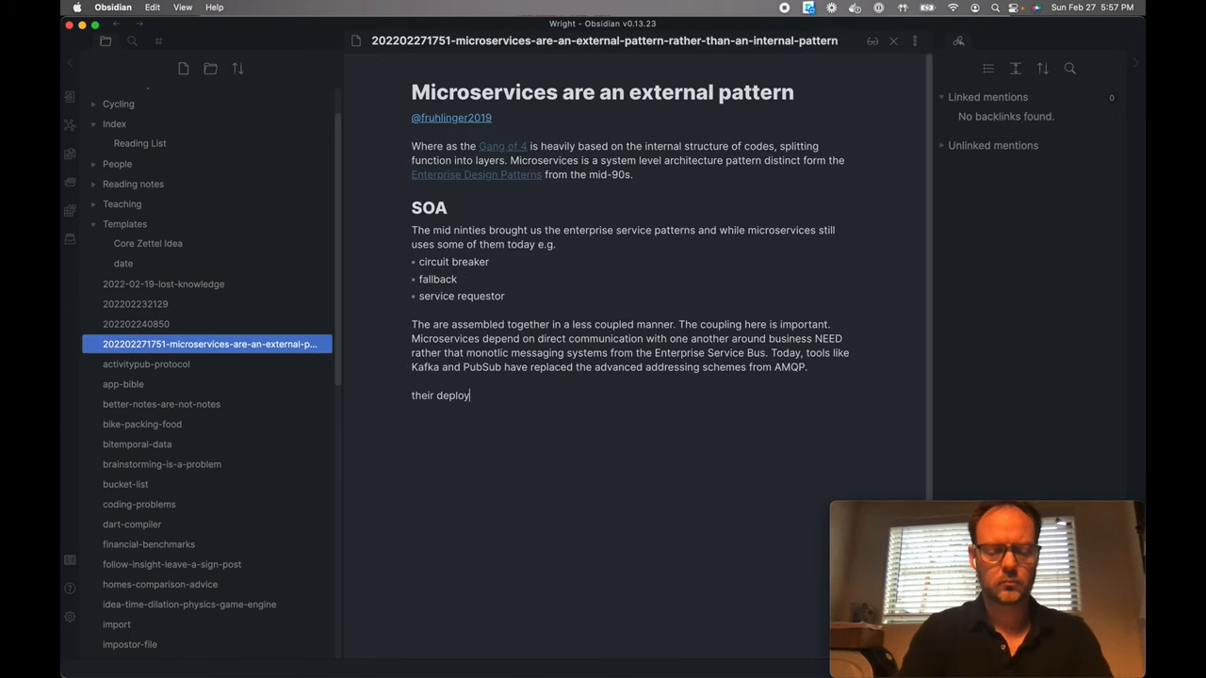
Write the service-mesh paragraph on gRPC and REST with a [[HATOAS]] link and bold 'change'
{"action": "type", "text": "ment then is withint service mesh environments where elegant but secure network met"}
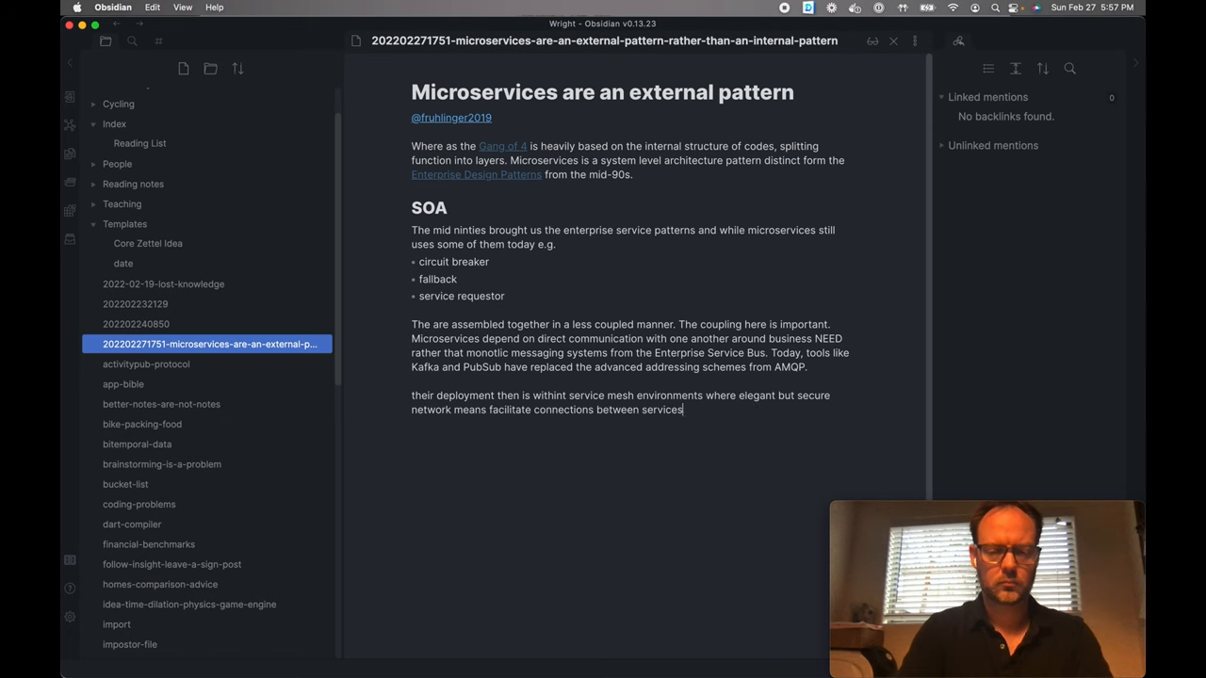
{"action": "type", "text": ". Protocols such as gRPC, and HTTP over REST ("}
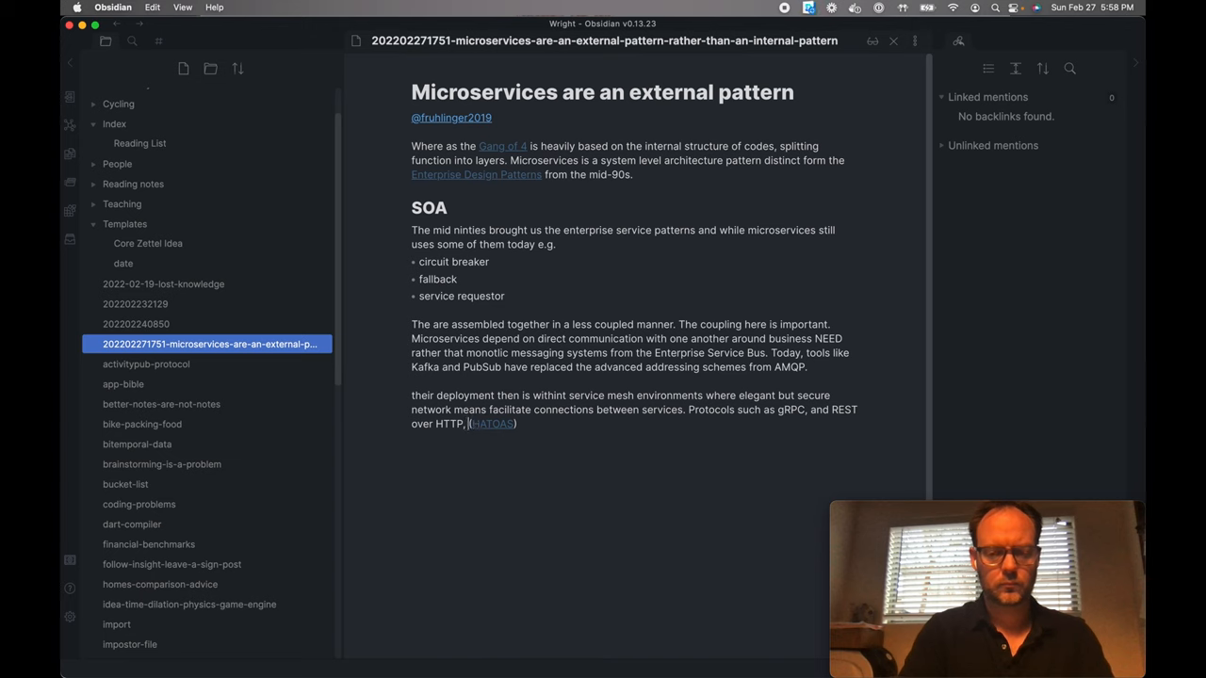
{"action": "type", "text": "allow services to com"}
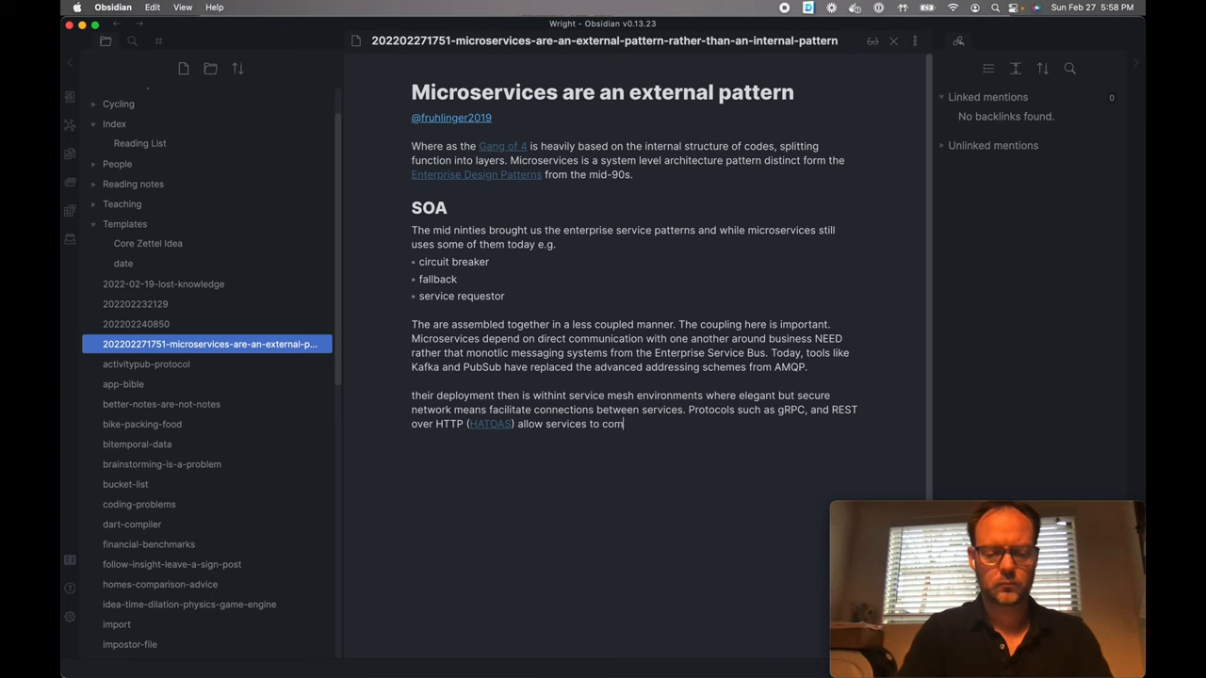
{"action": "type", "text": "municate in a linga-franca. Thus services compose the overall busines"}
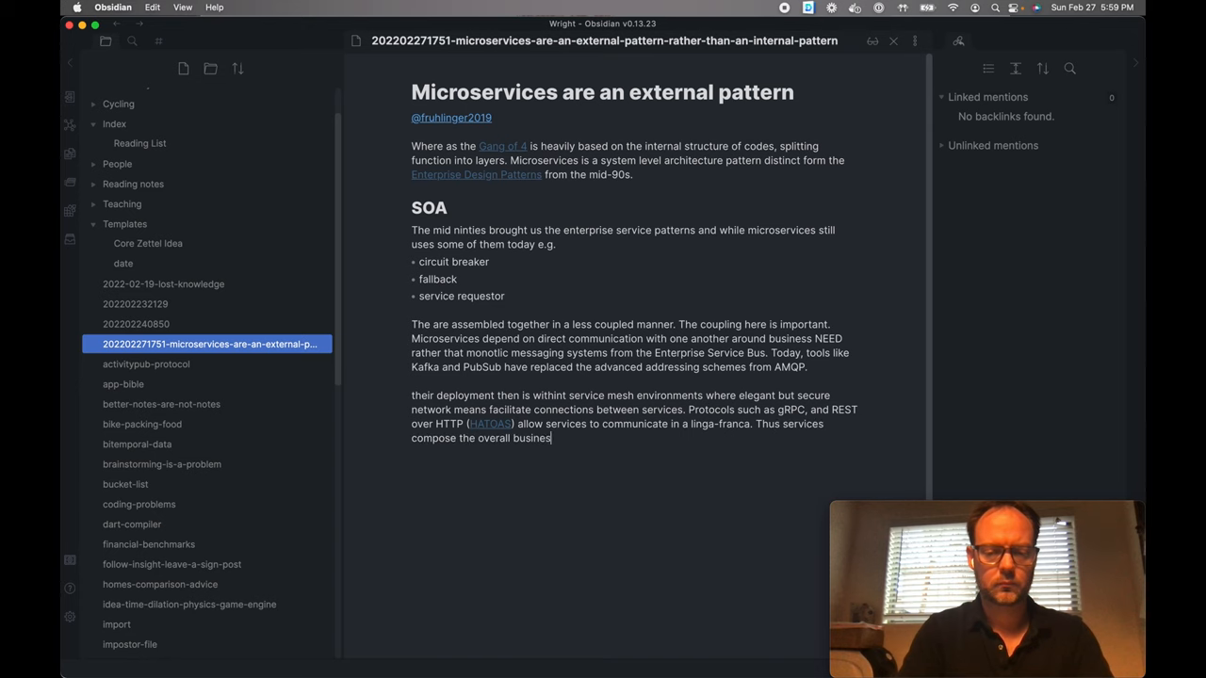
{"action": "type", "text": "needs allowing for application software to change"}
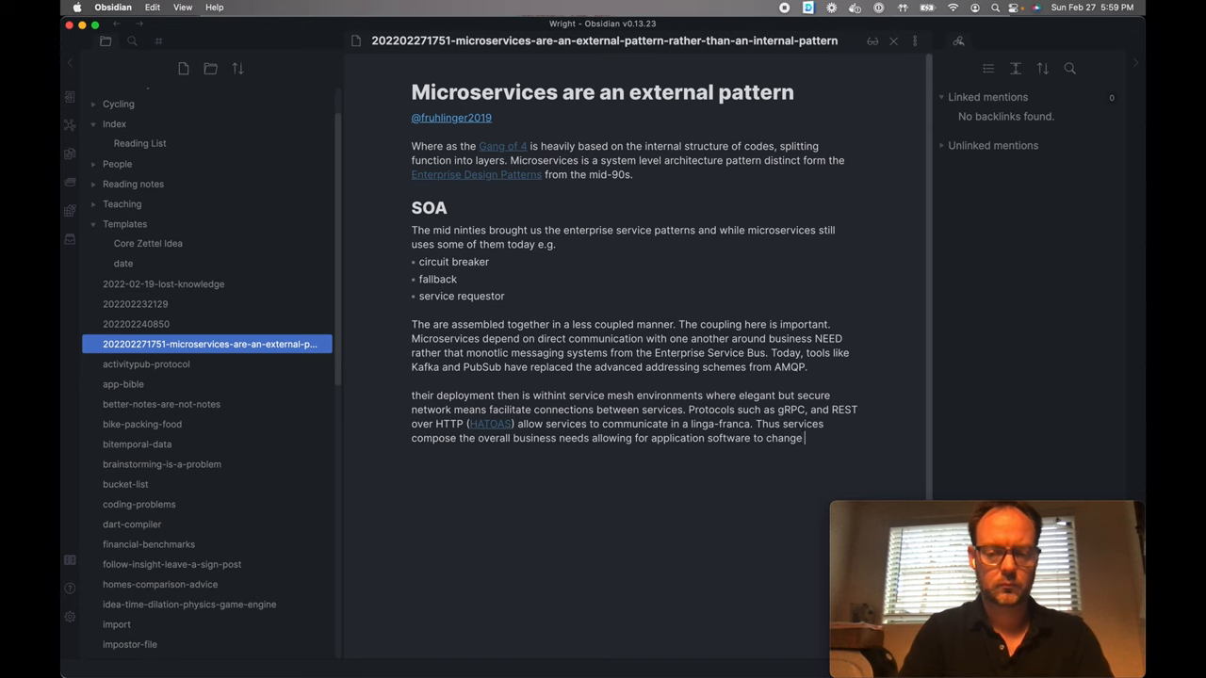
{"action": "type", "text": "as quickly as the business needs do."}
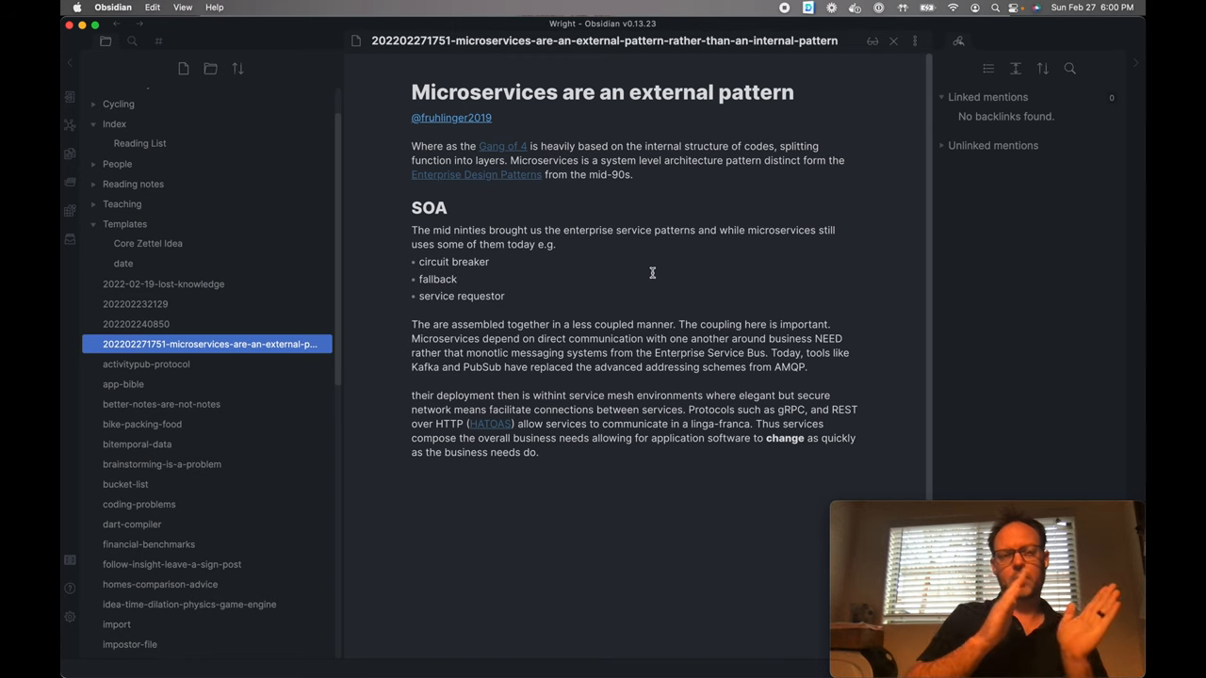
{"action": "left_click", "coordinate": [457, 279]}
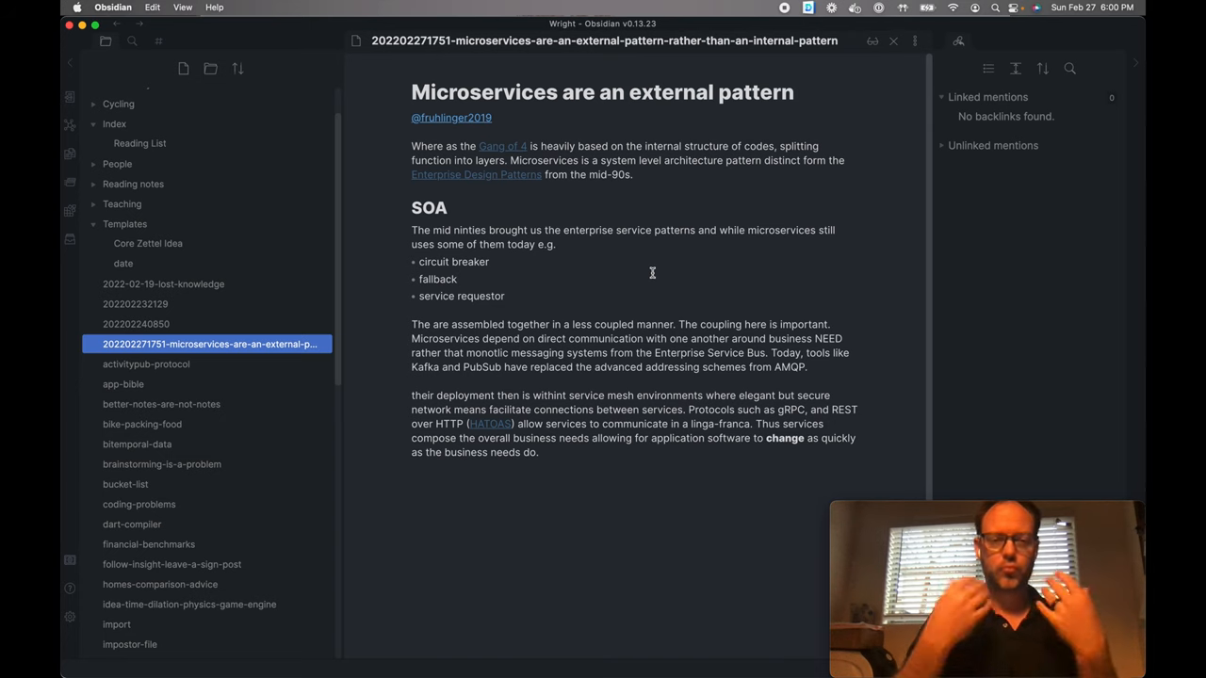
{"action": "left_click", "coordinate": [458, 279]}
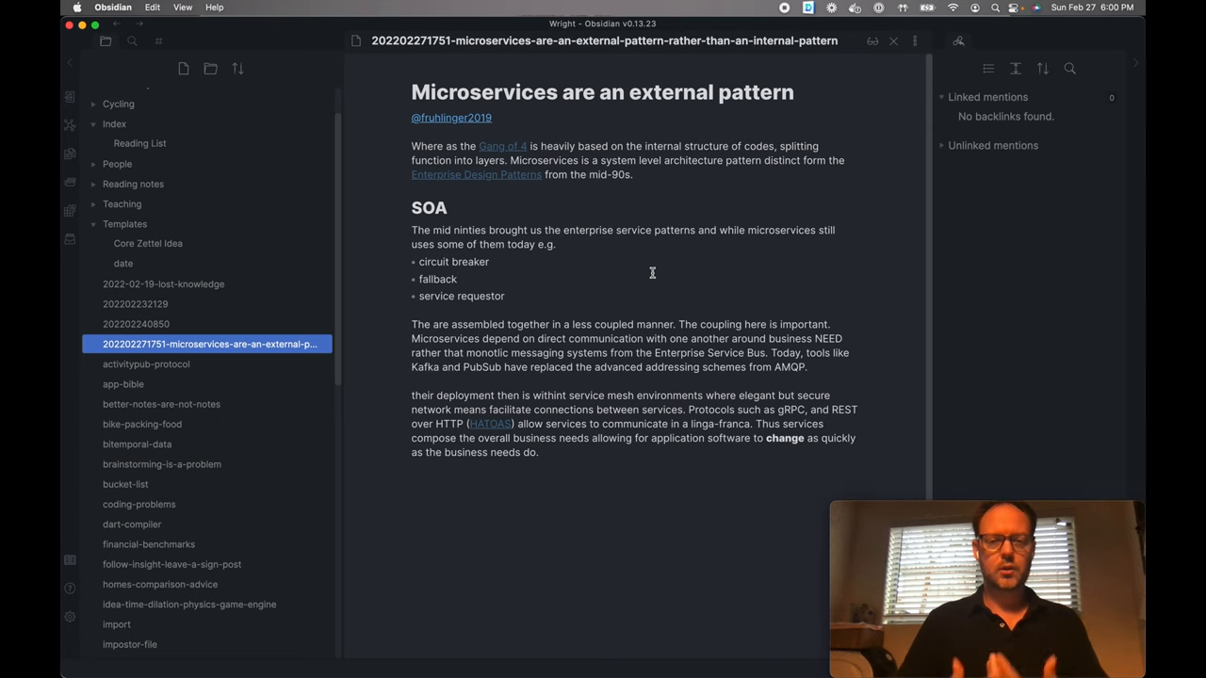
{"action": "left_click", "coordinate": [458, 279]}
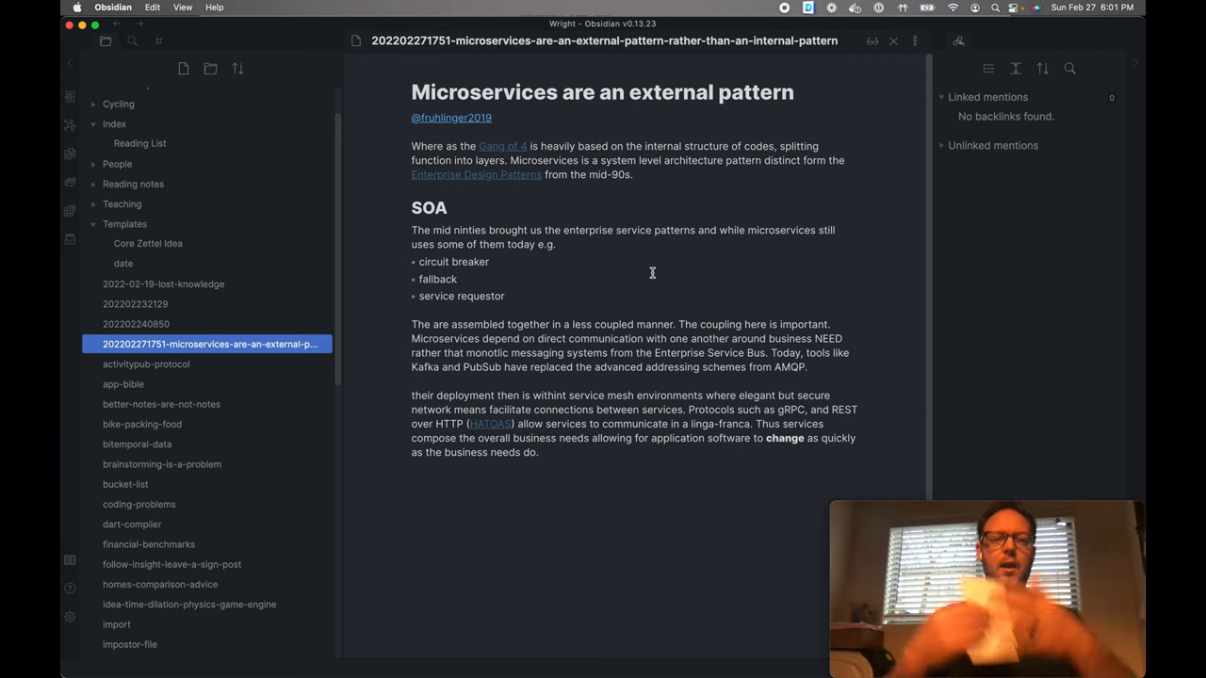
{"action": "left_click", "coordinate": [459, 279]}
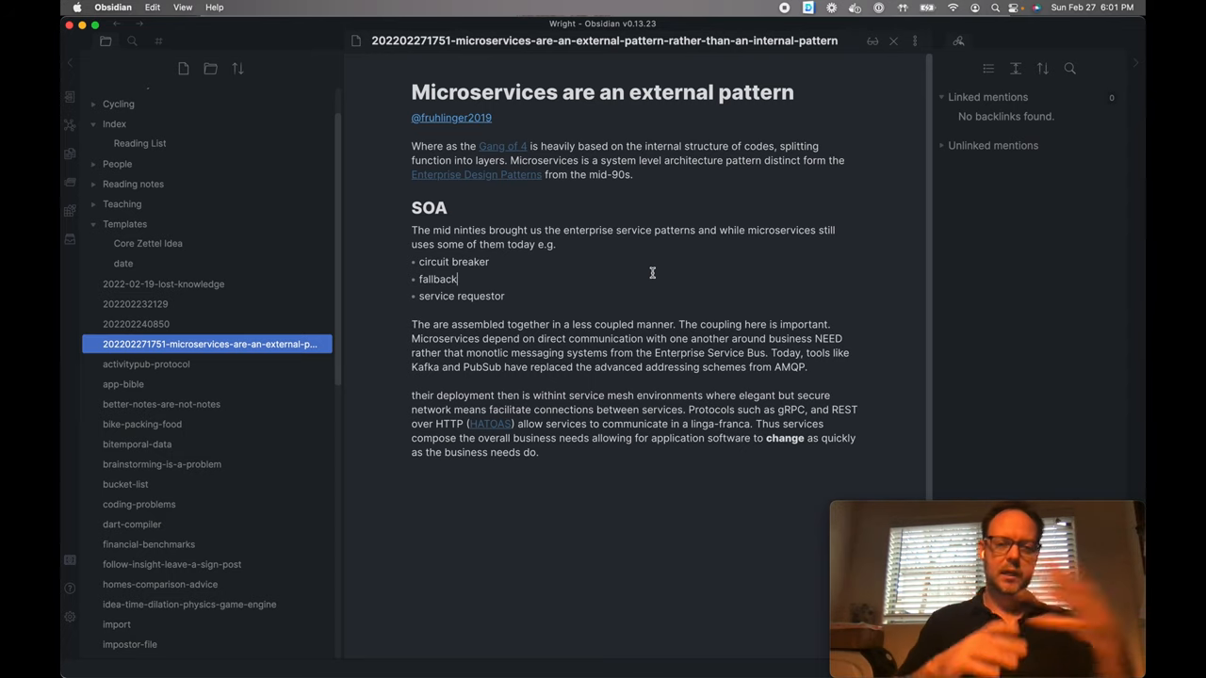
{"action": "mouse_move", "coordinate": [515, 146]}
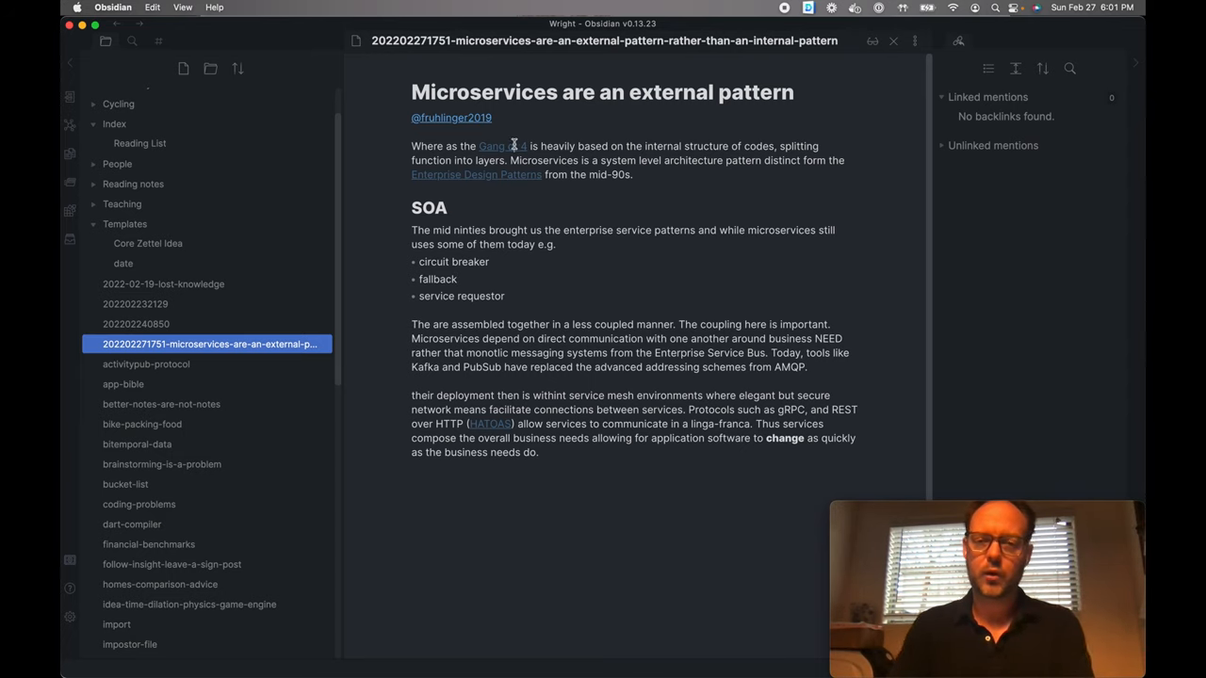
Switch from the microservices note to the graph view of all linked notes
{"action": "left_click", "coordinate": [502, 146]}
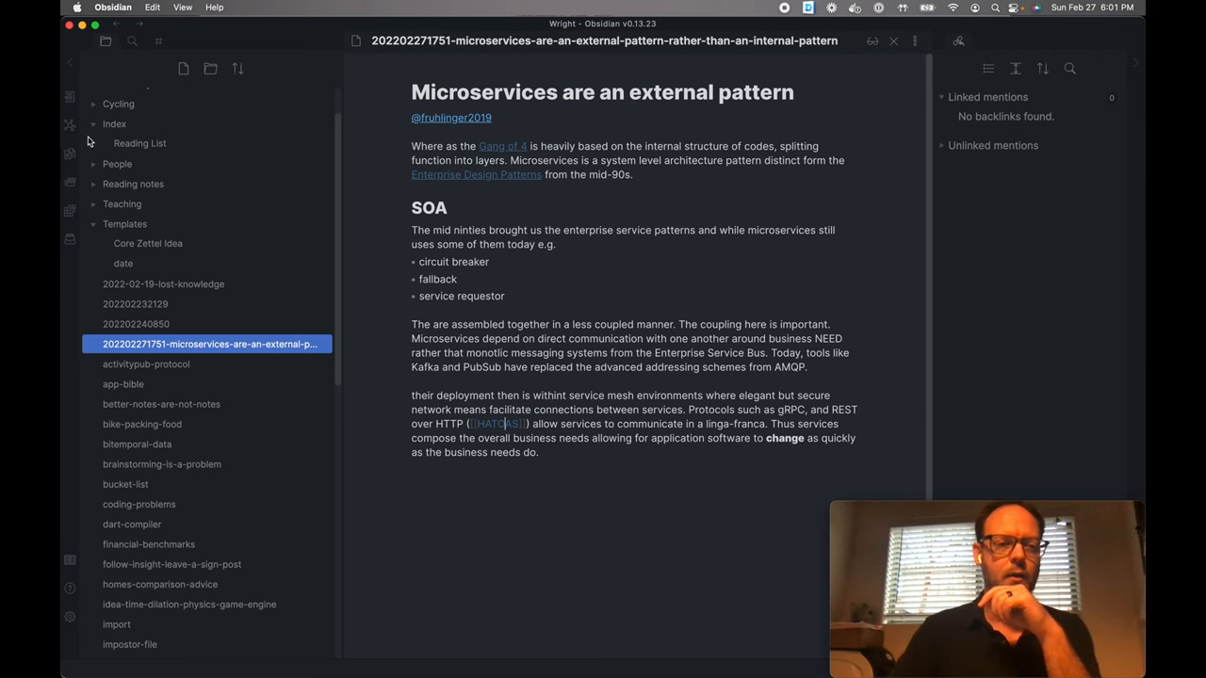
{"action": "left_click", "coordinate": [70, 125]}
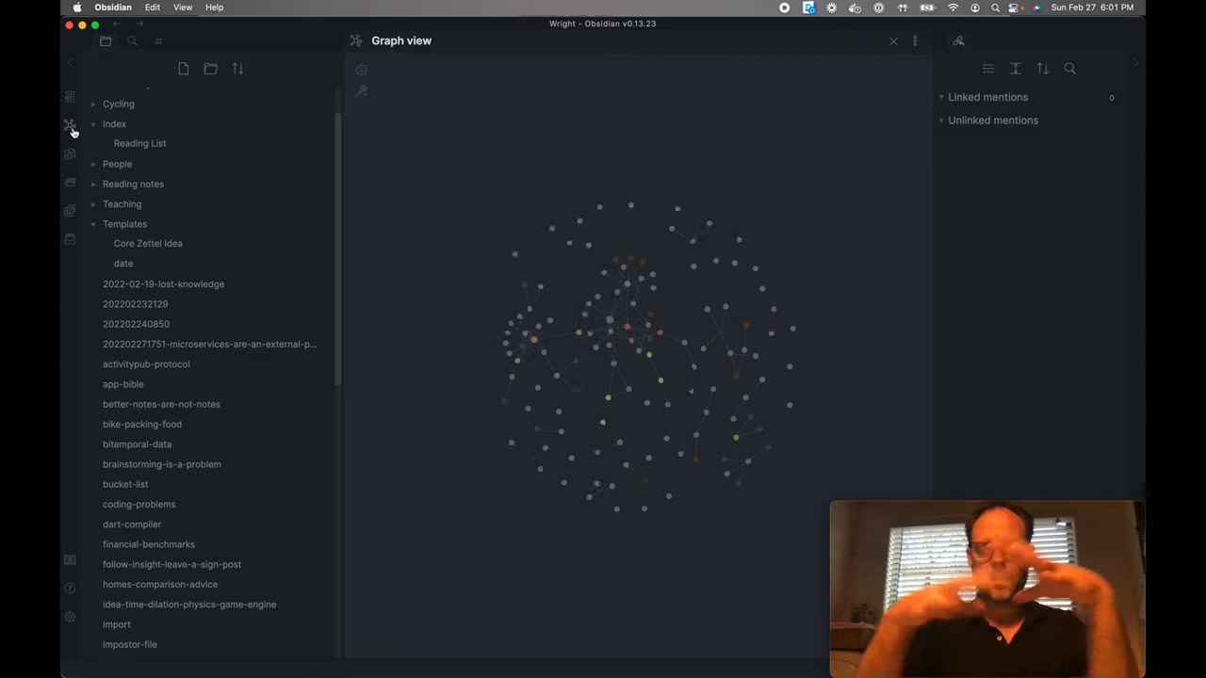